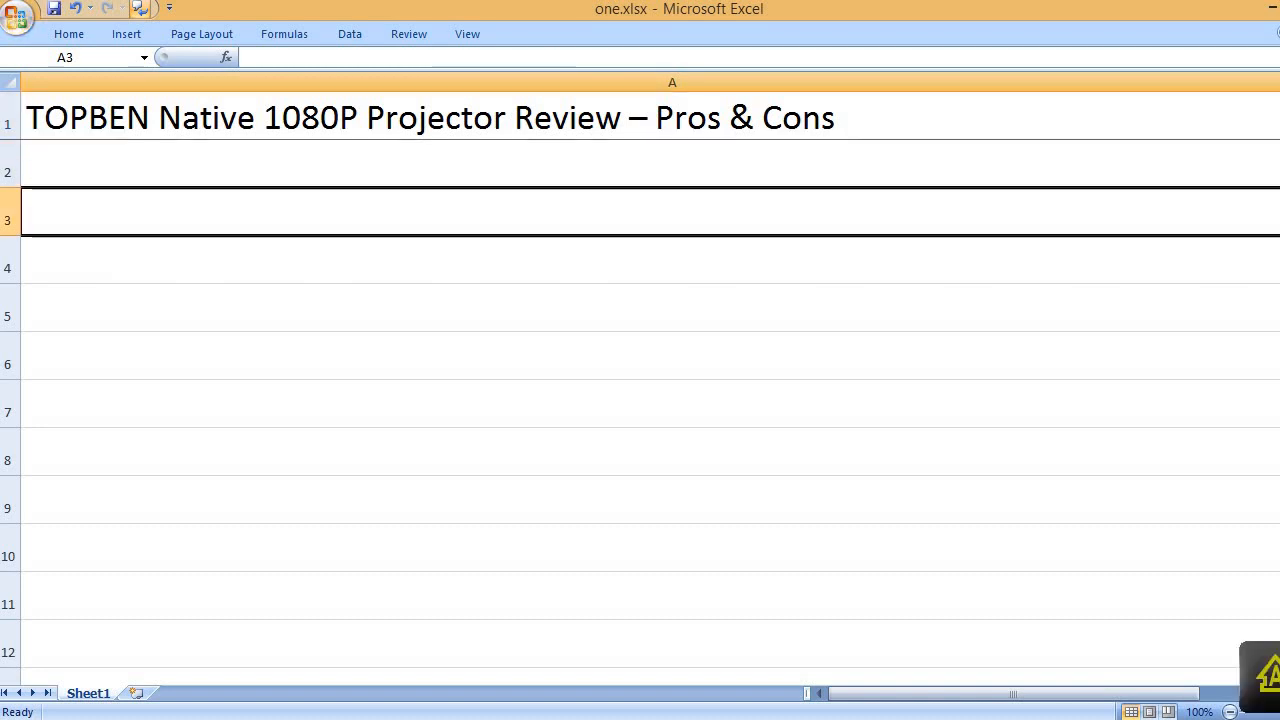
text(PROS)
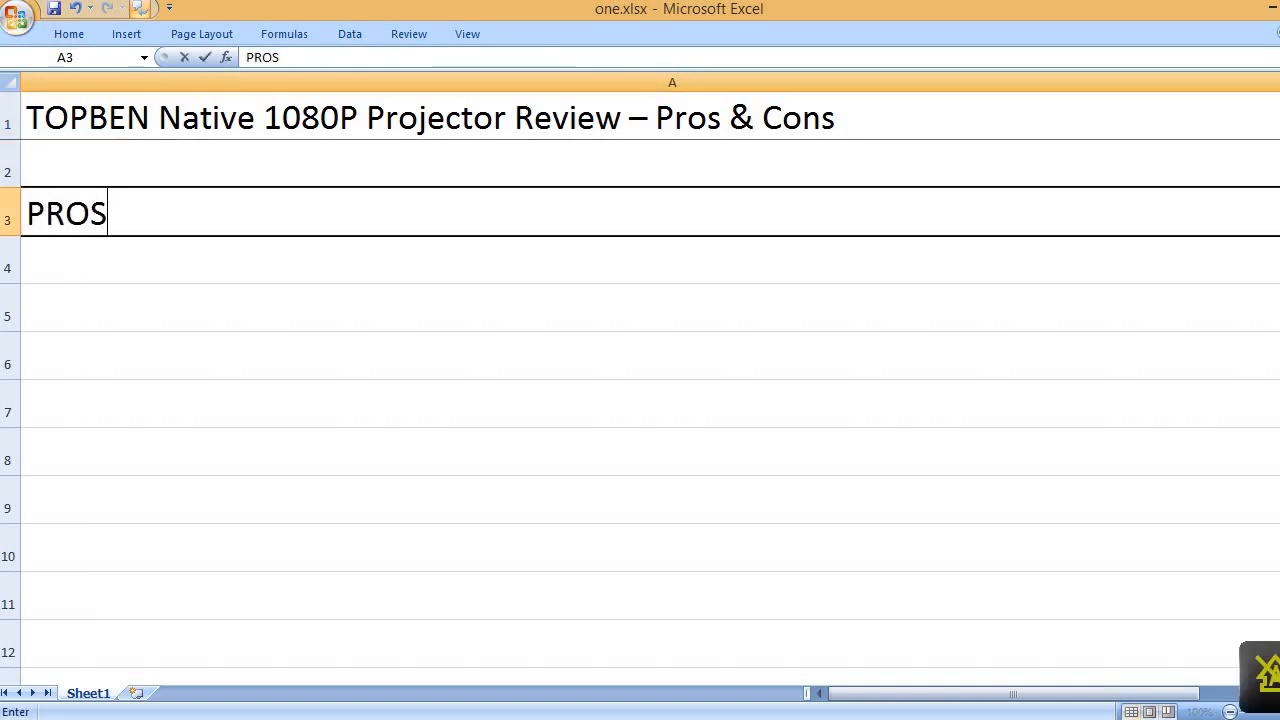
text(Great picture quality)
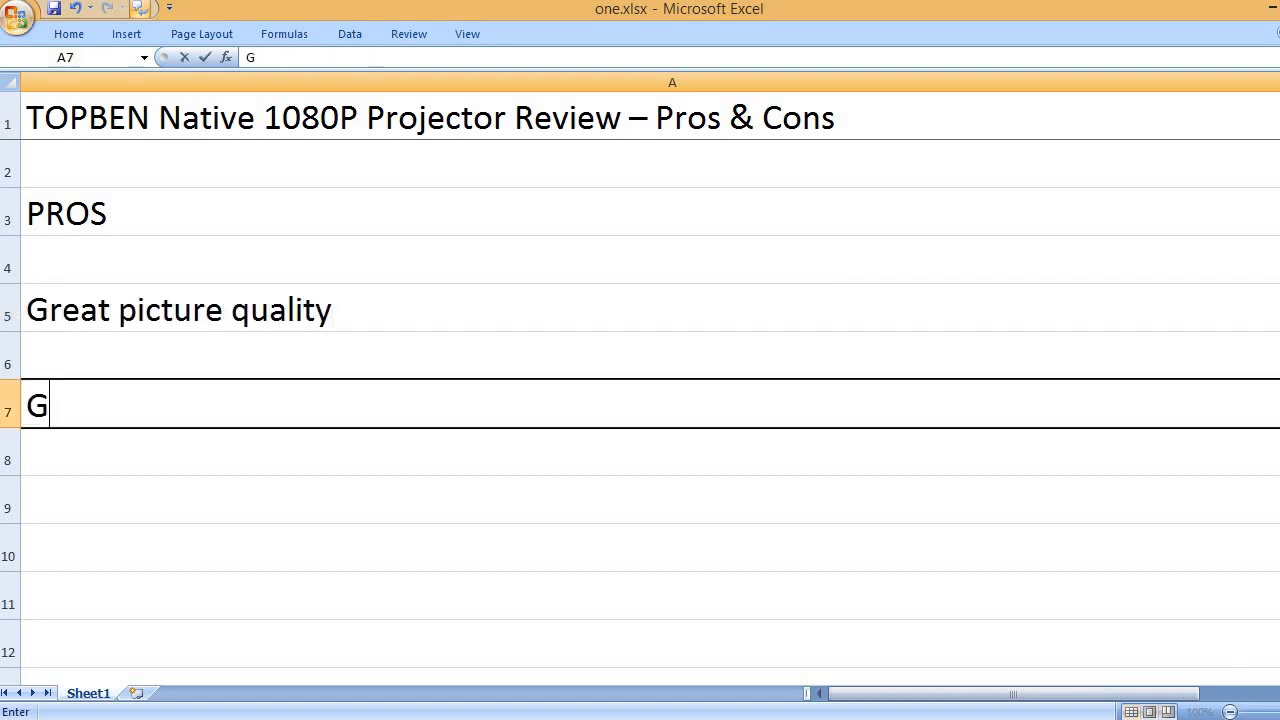
text(ood value for the price)
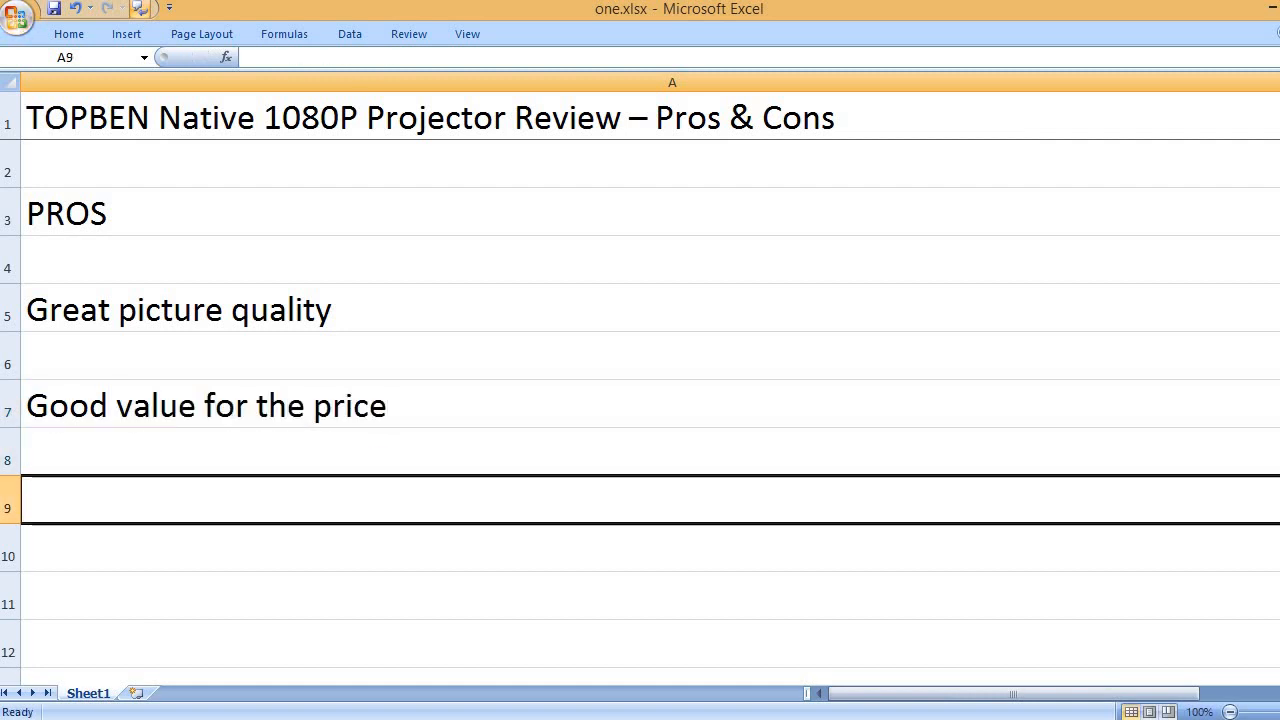
text(Great for gaming)
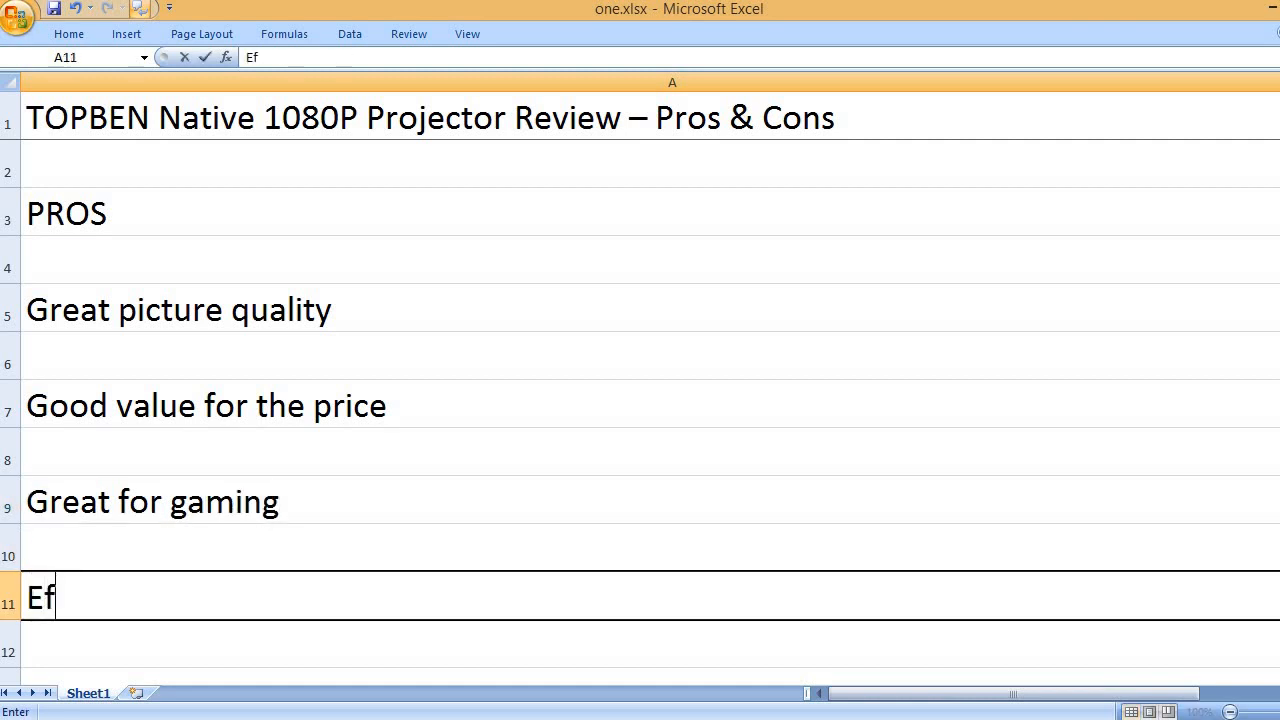
text(fective)
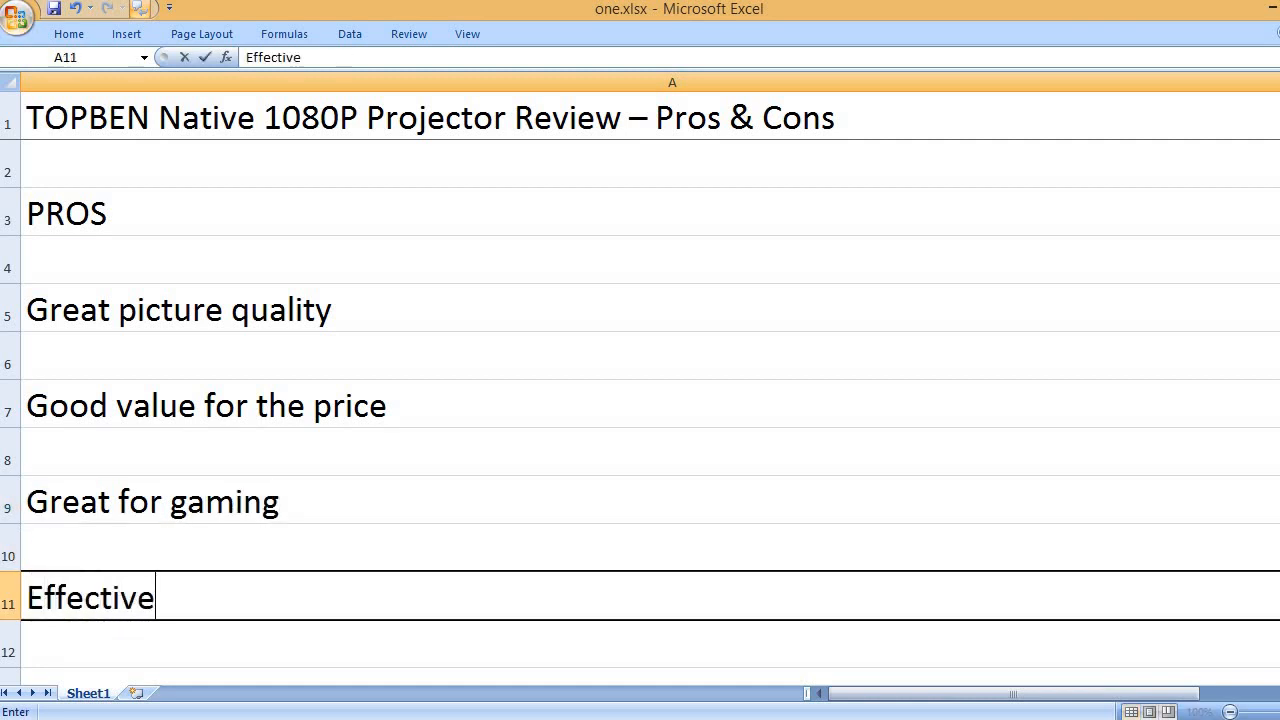
text(ly downs)
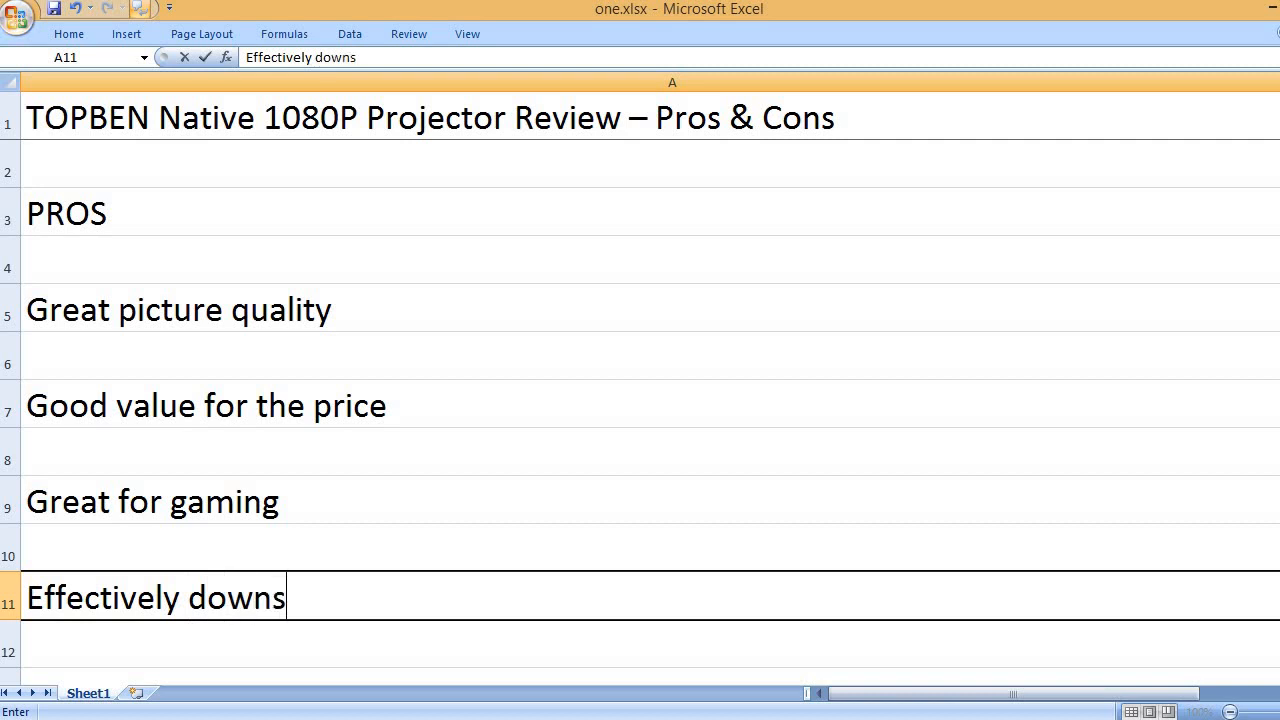
text(cales 4k content)
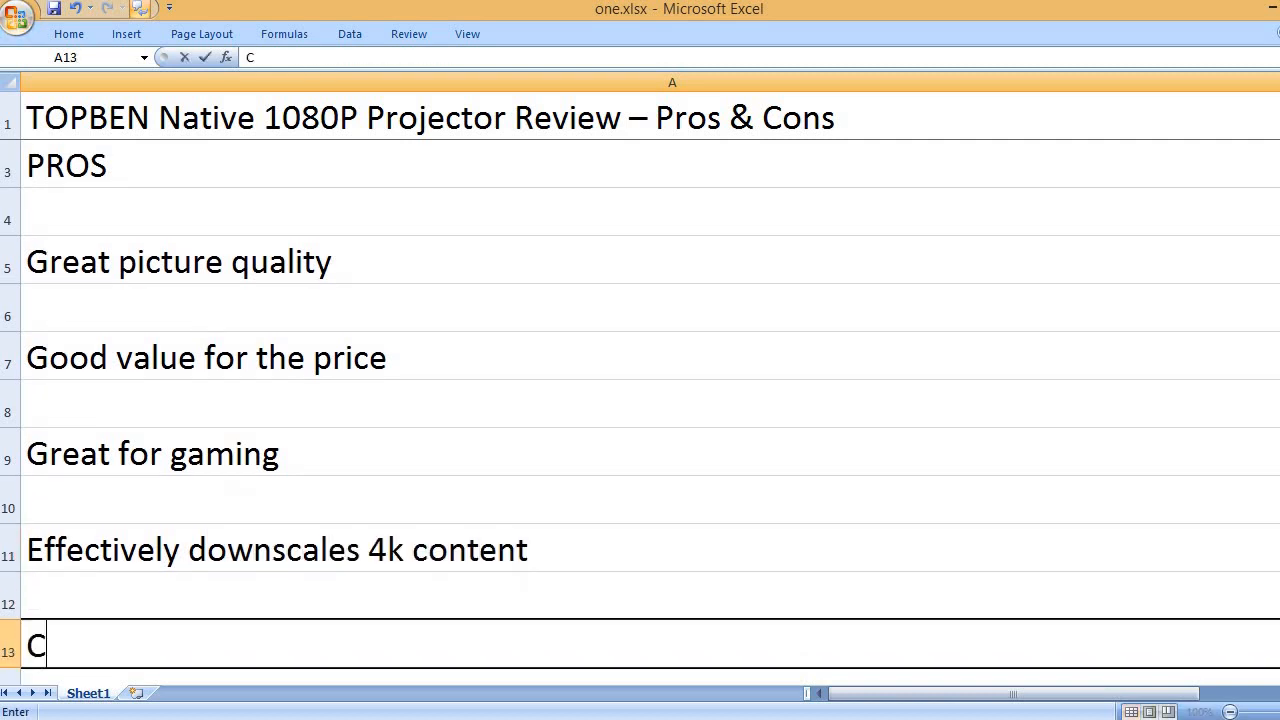
text(omes)
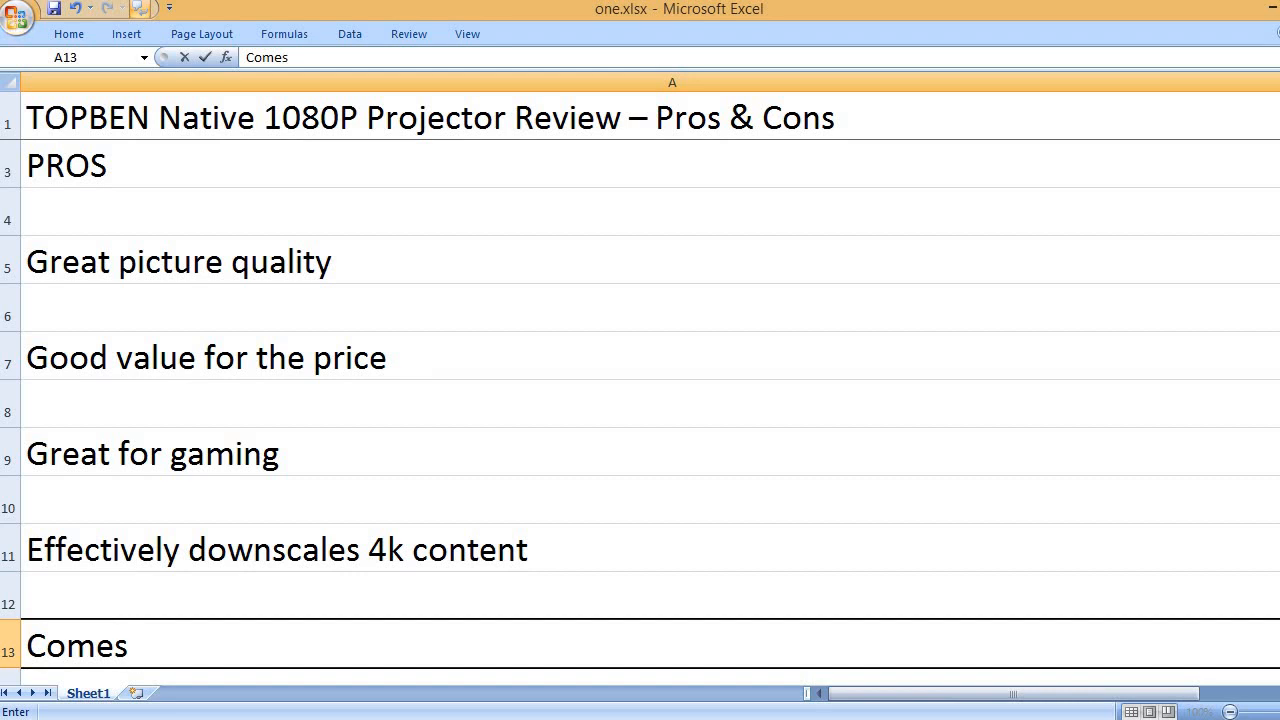
text(with a han)
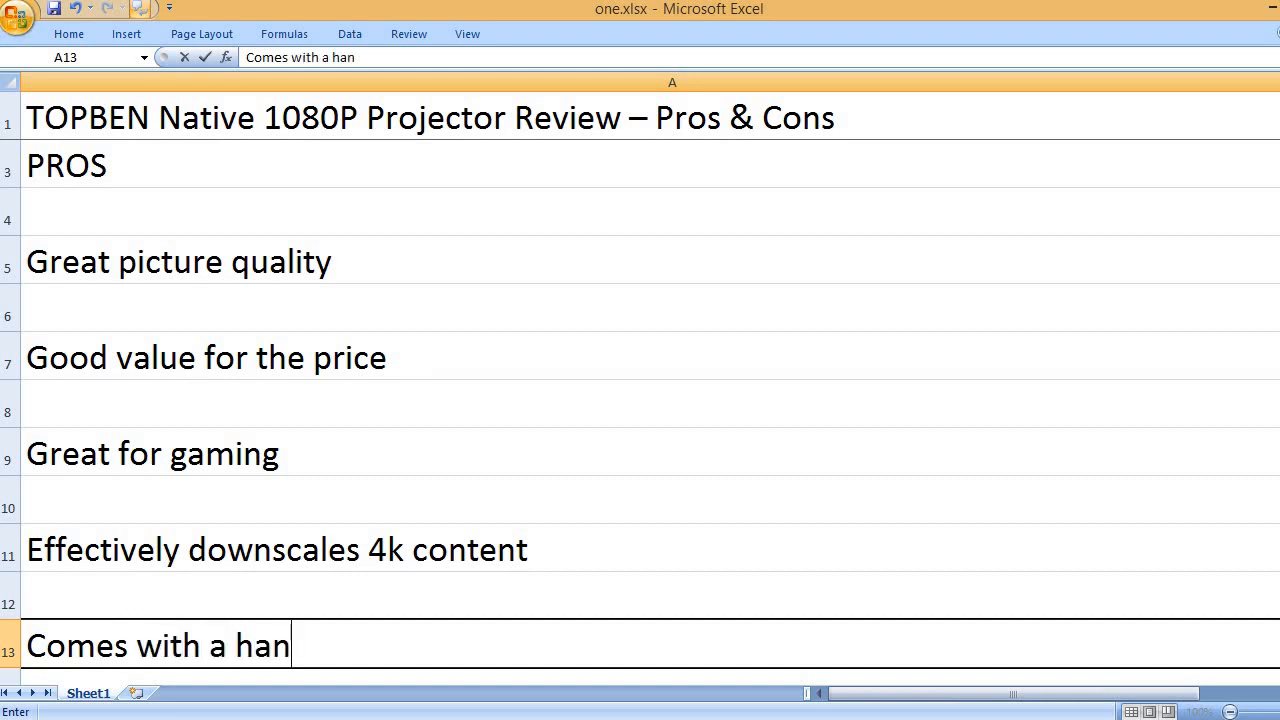
text(dy carrying case)
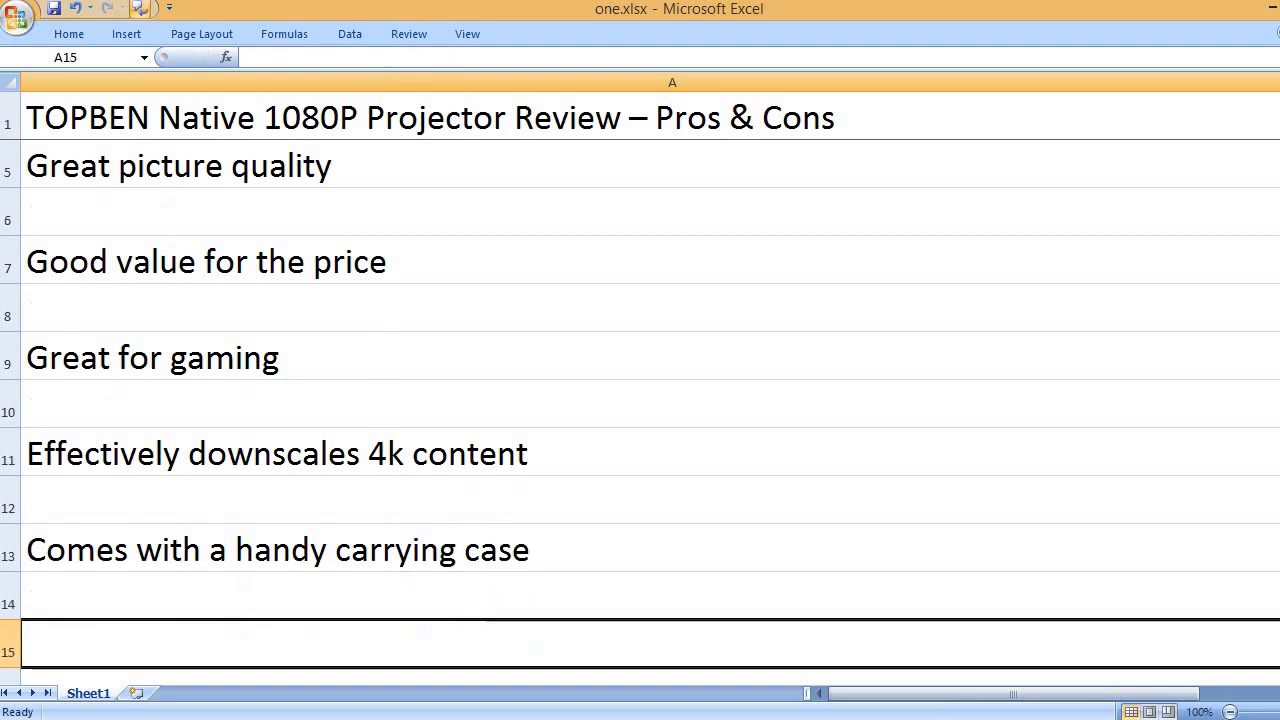
text(CONS)
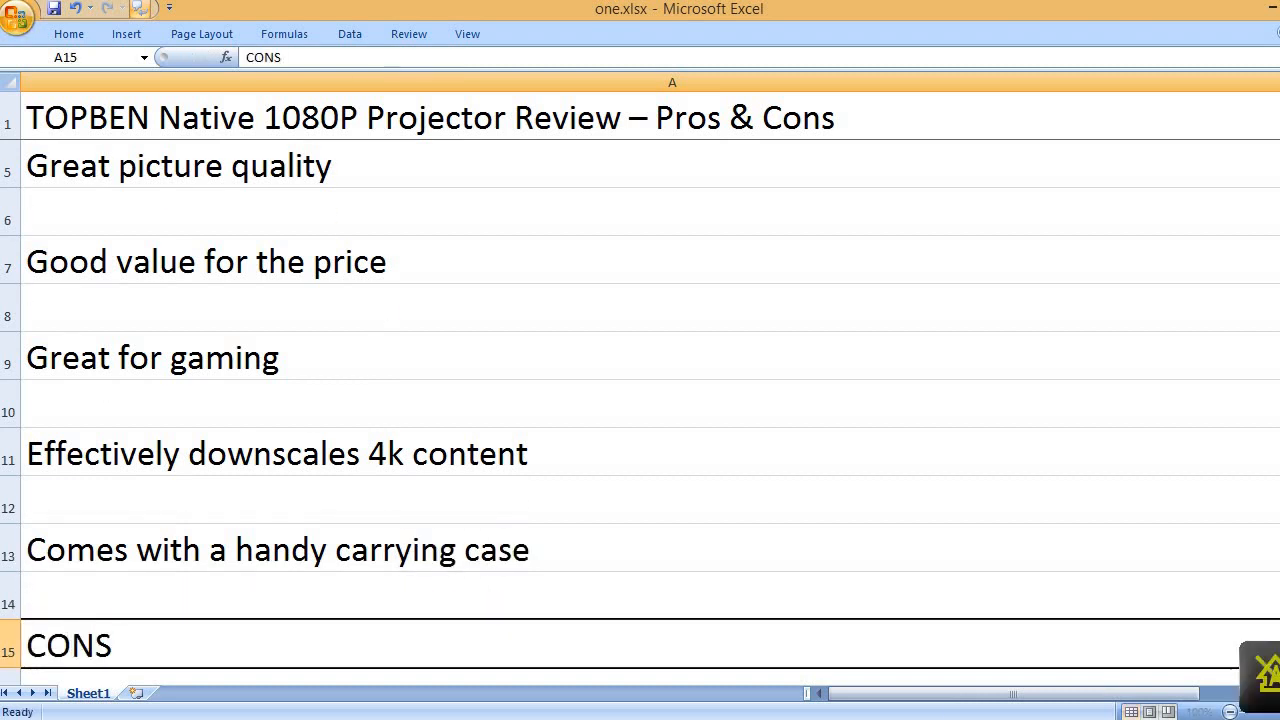
text(Difficult to setup)
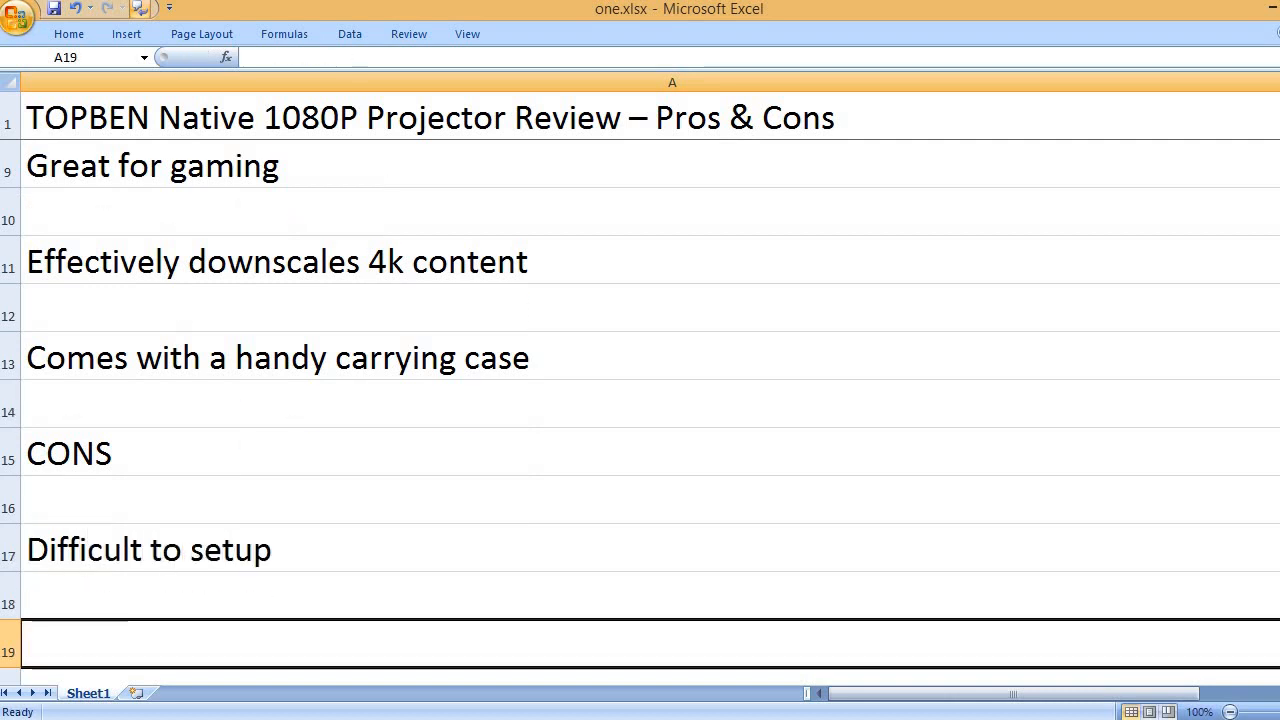
text(Unresponsive custom)
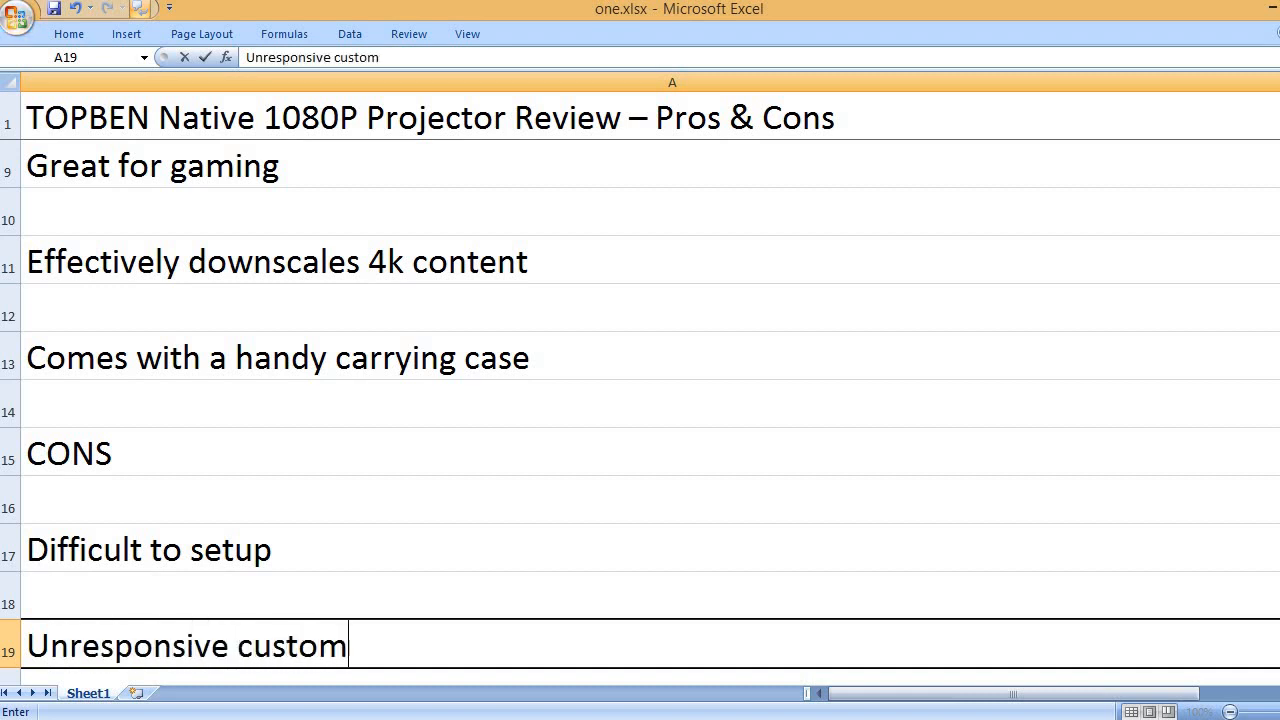
text(er support)
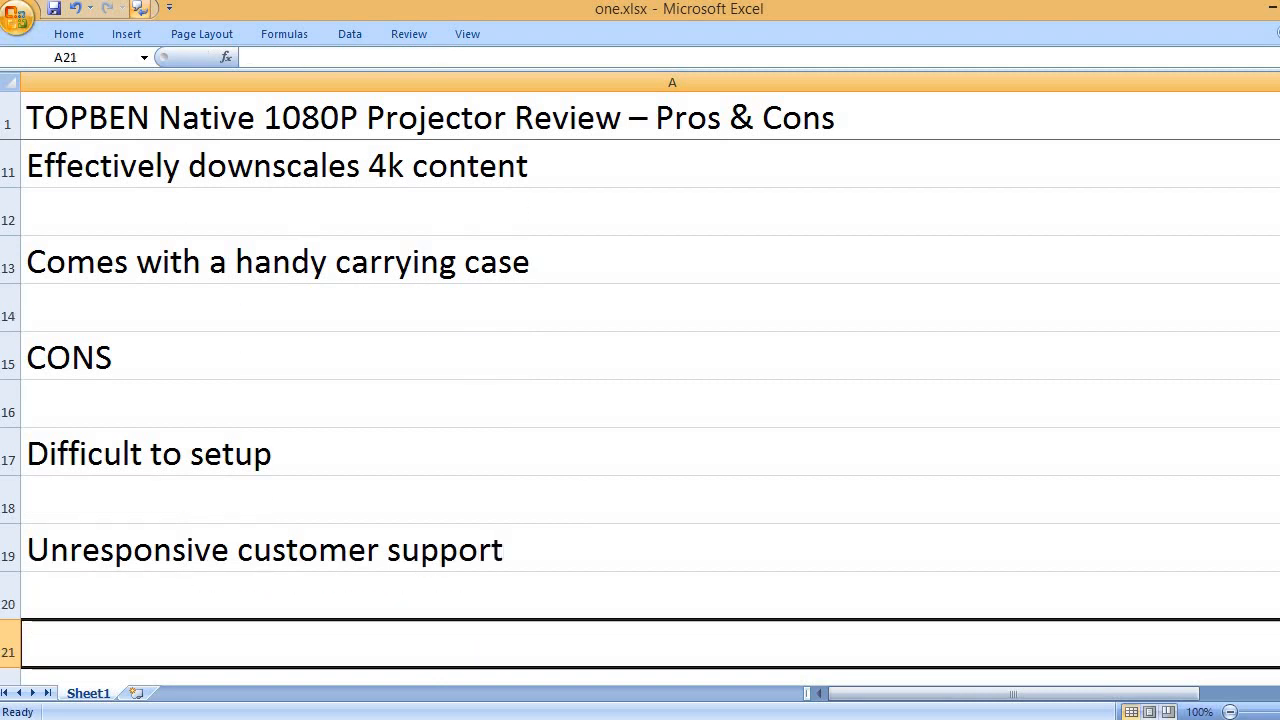
text(Poor auto focus)
text(You)
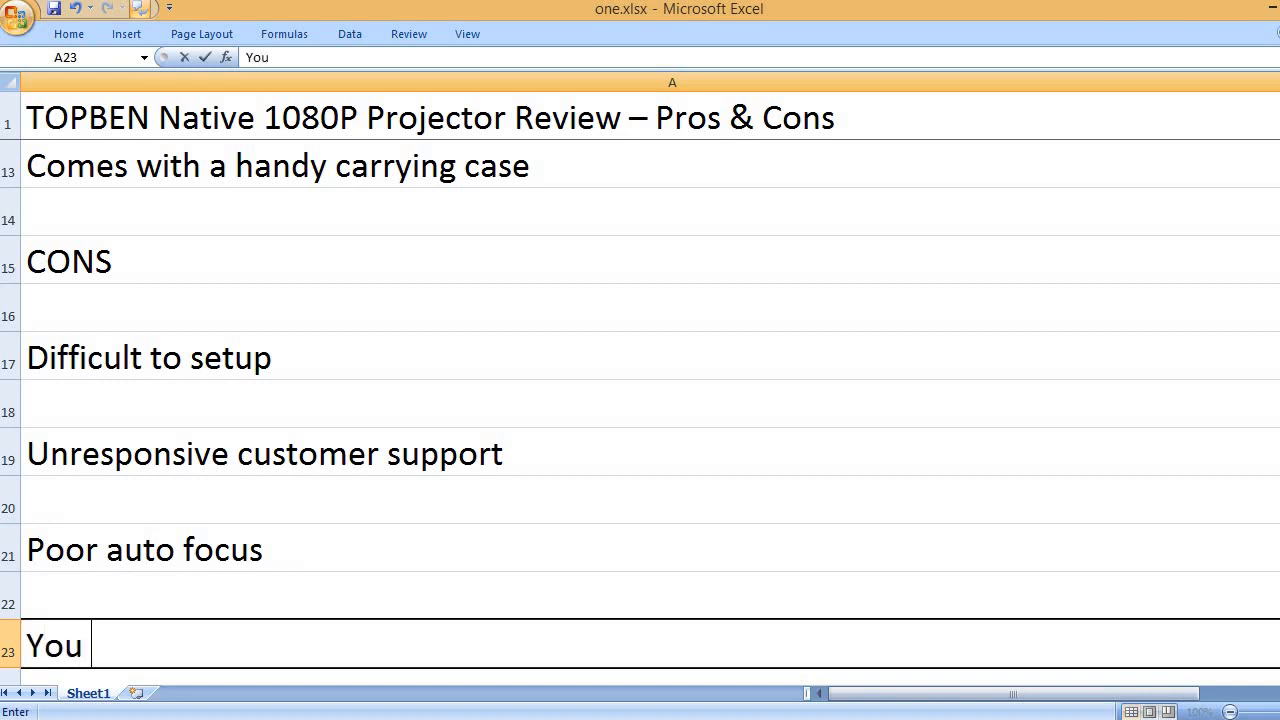
text(can't tweak)
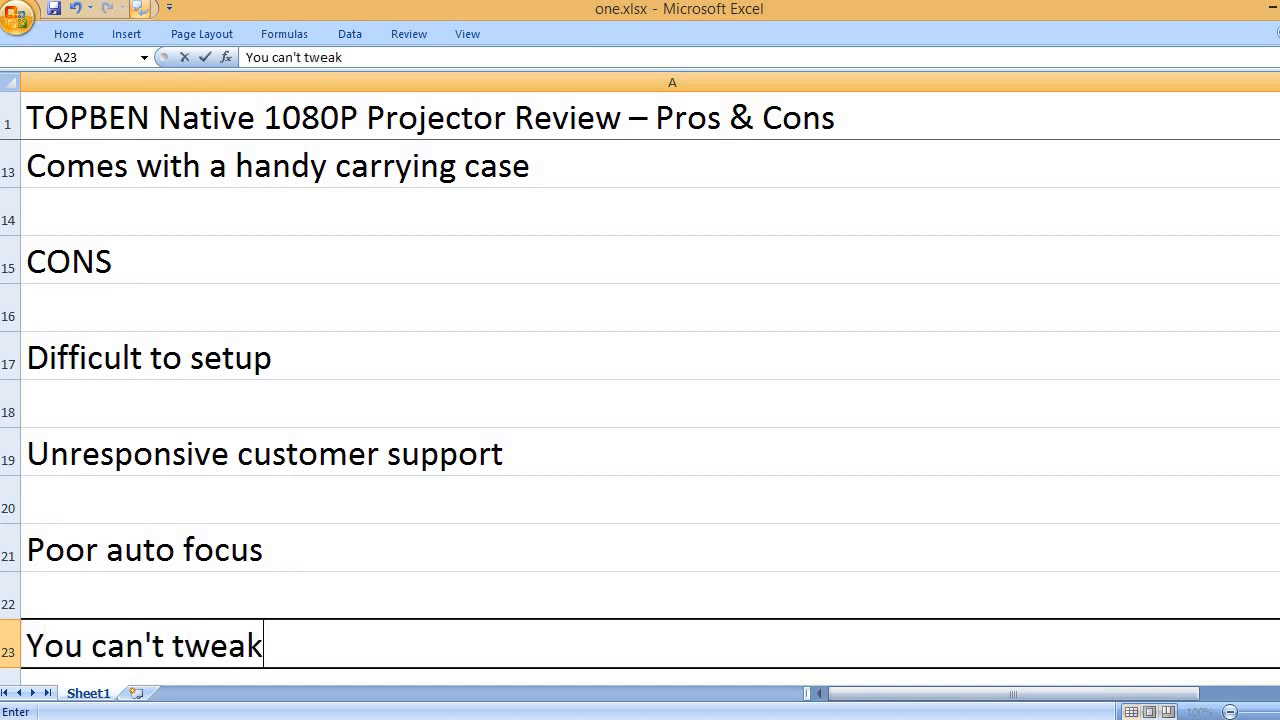
text(brightness)
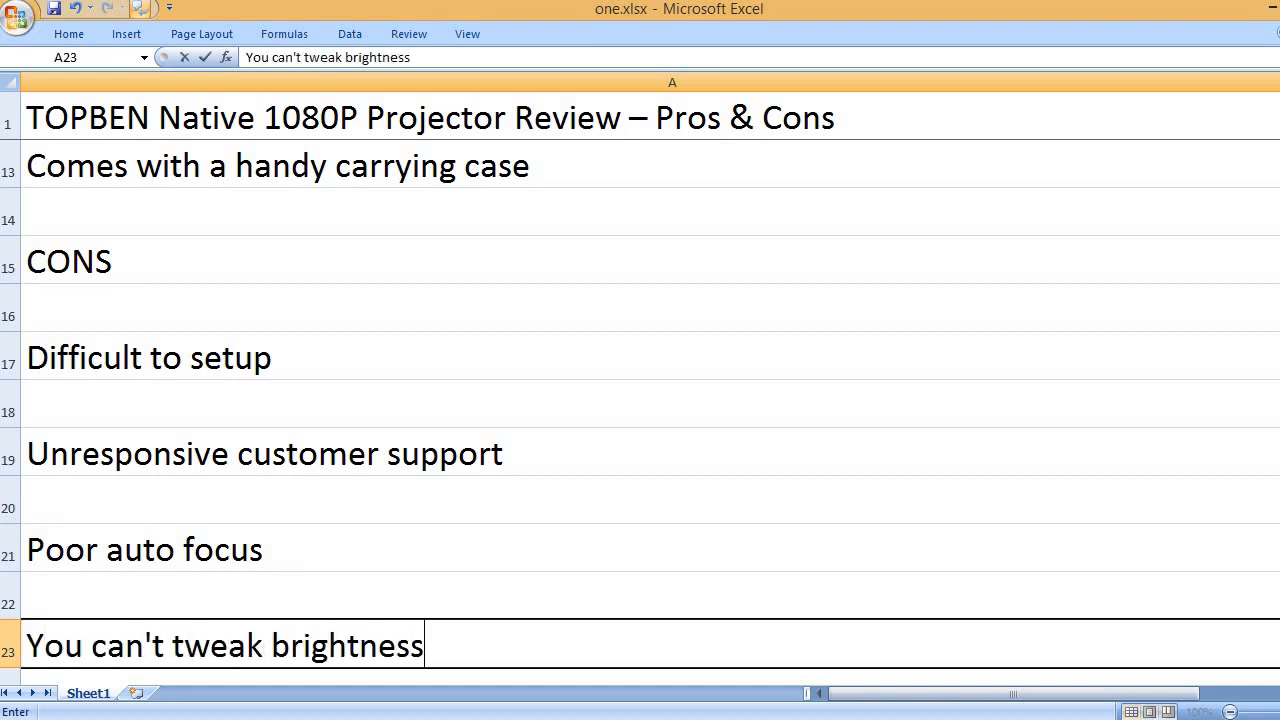
text(, colors and)
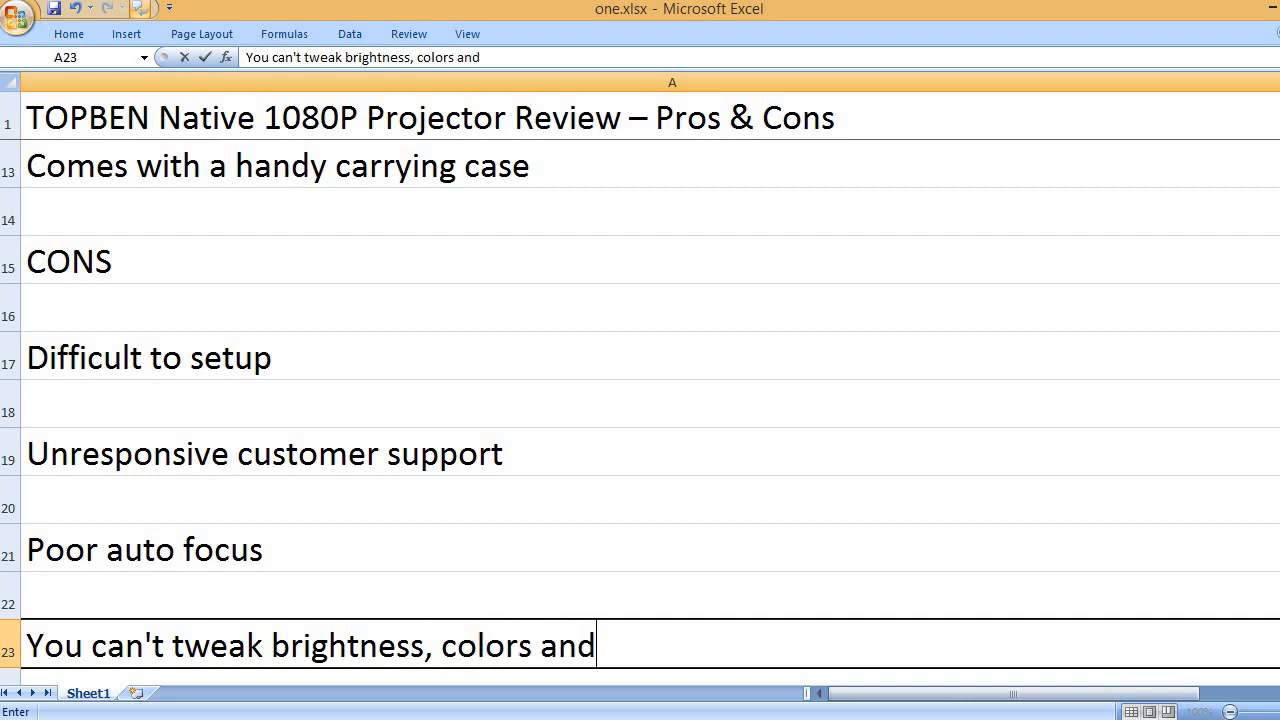
text(contrast)
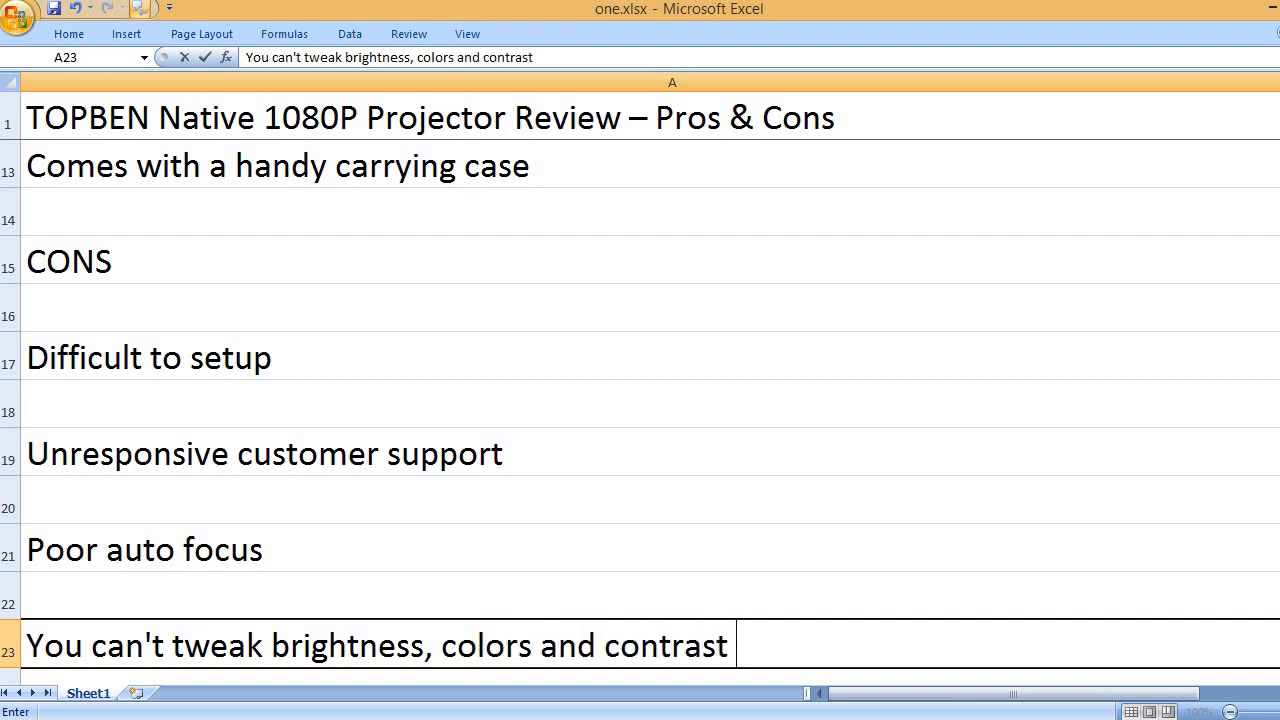
text(settings.)
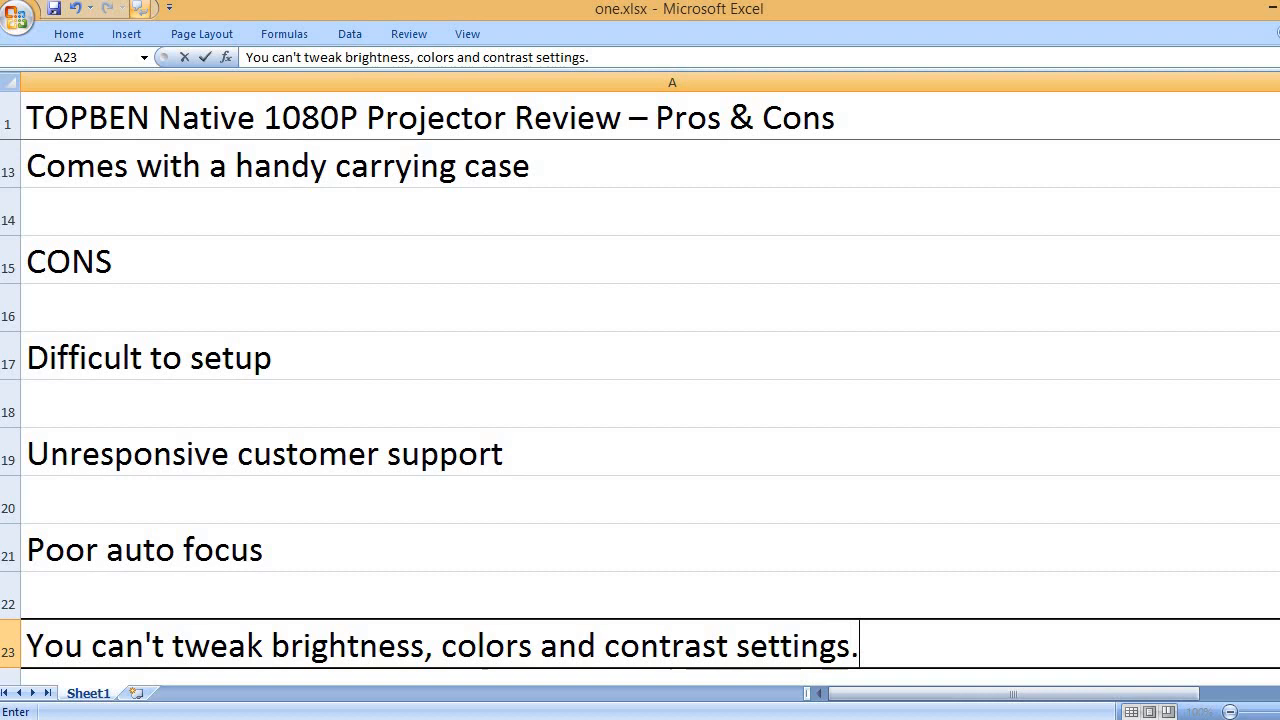
text(Noisy o)
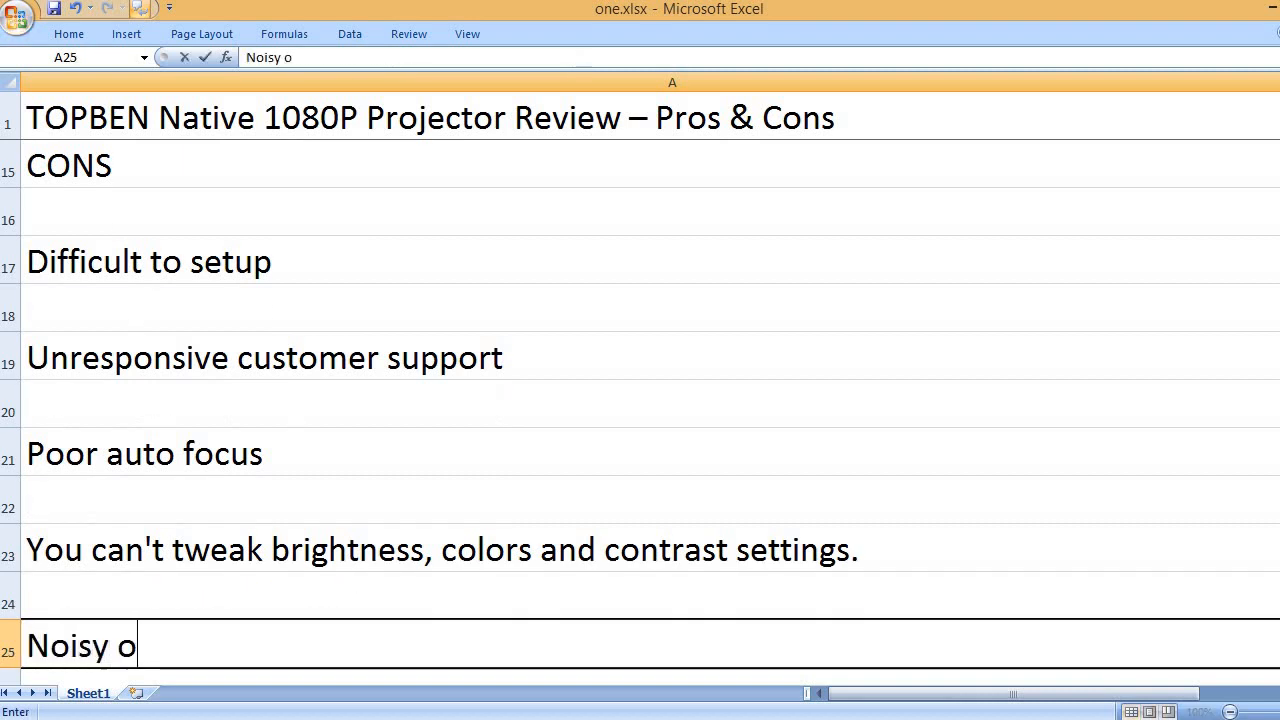
text(peration)
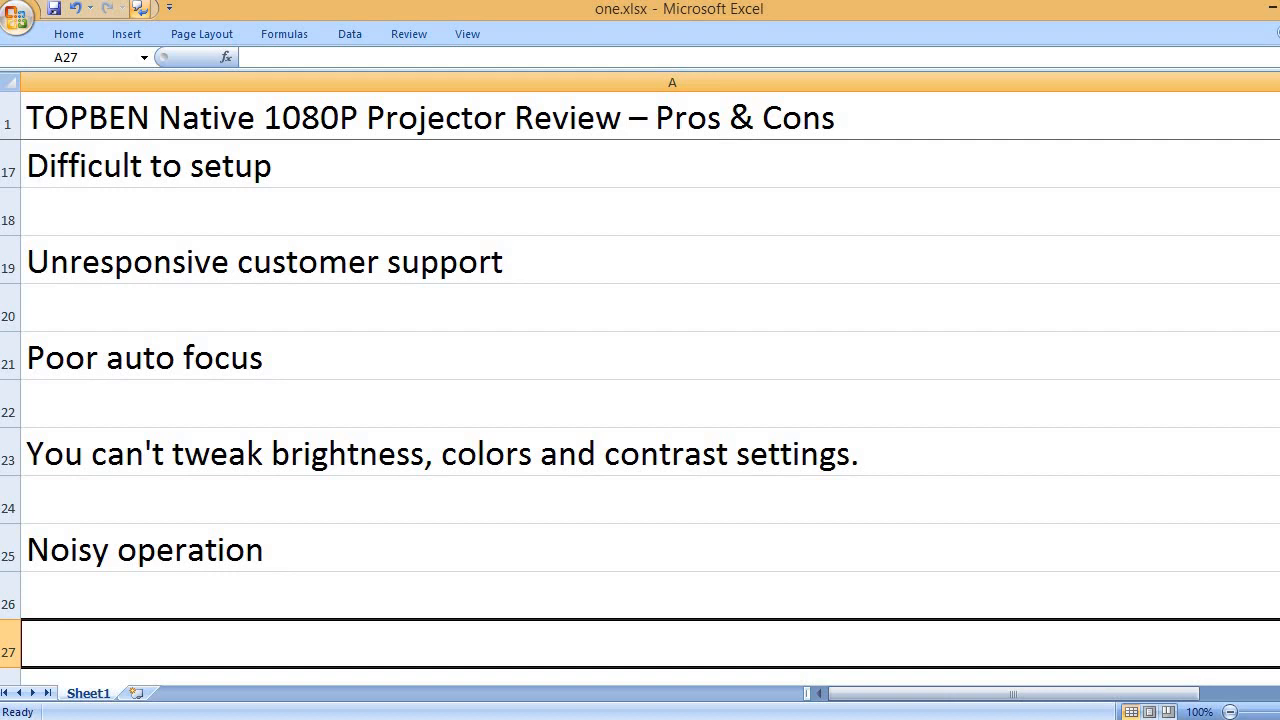
text(A bit bulky)
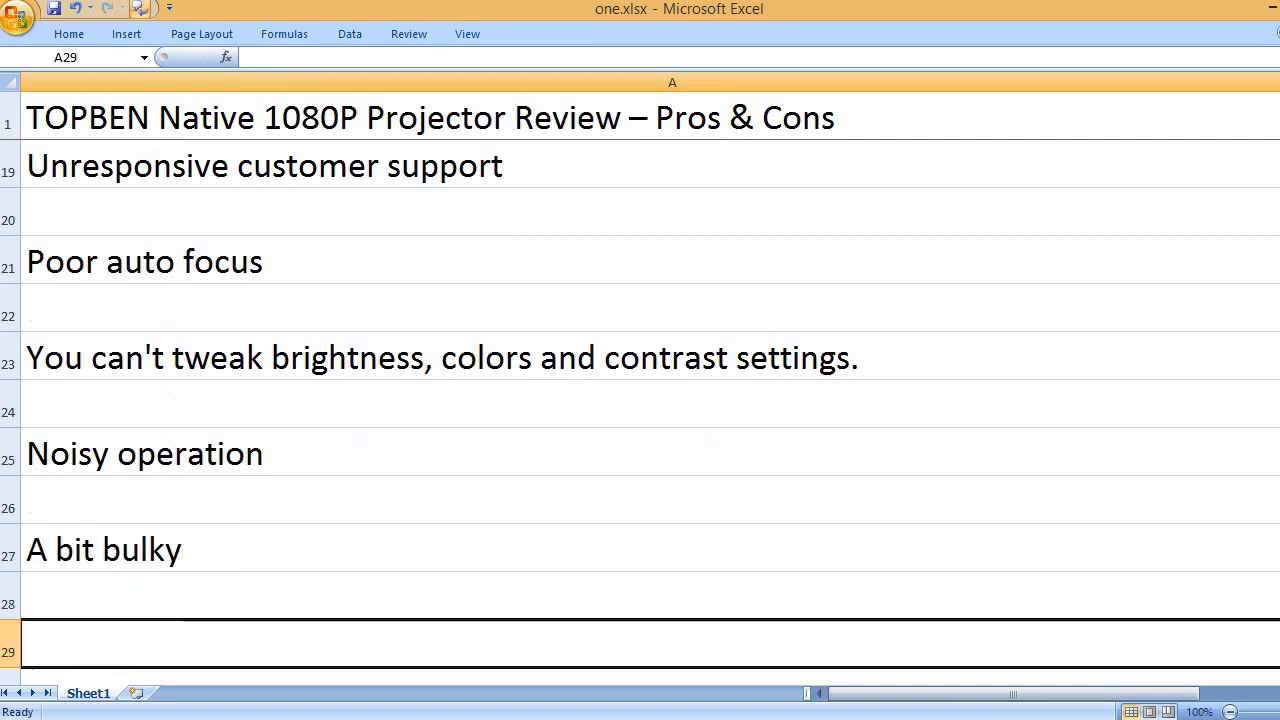
text(Limited users' reviews)
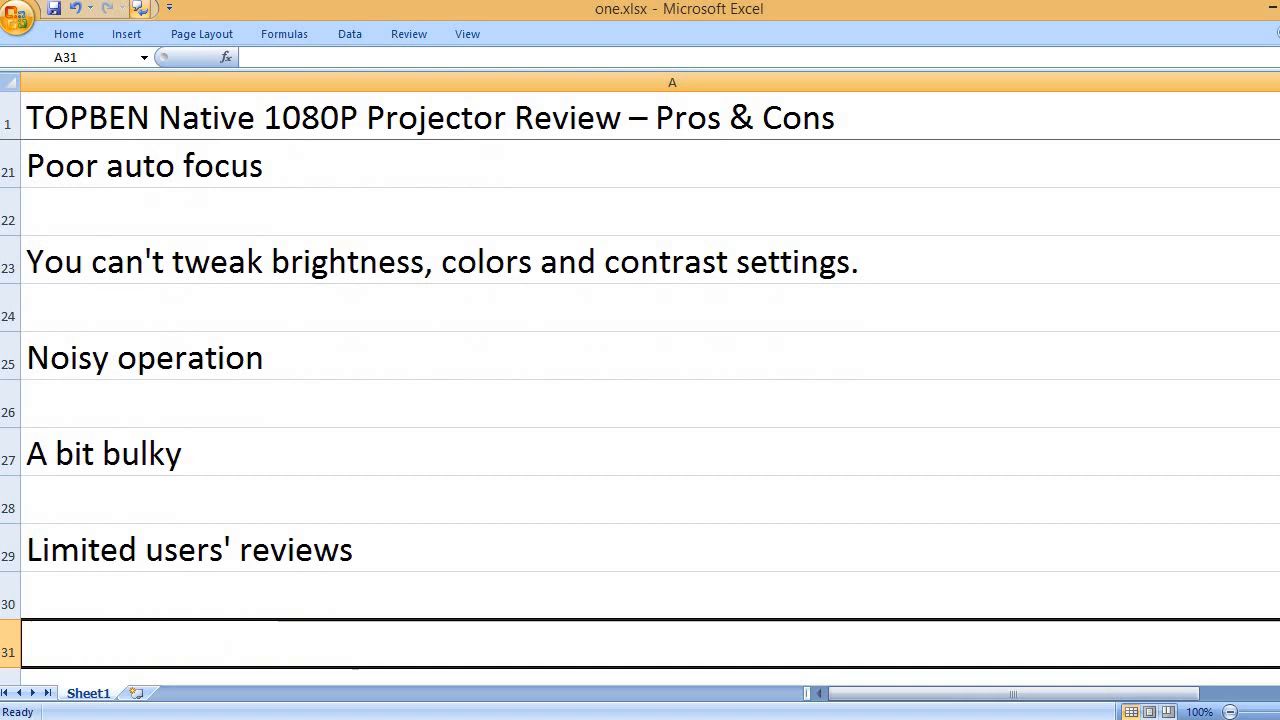
text(KEY FEATURES)
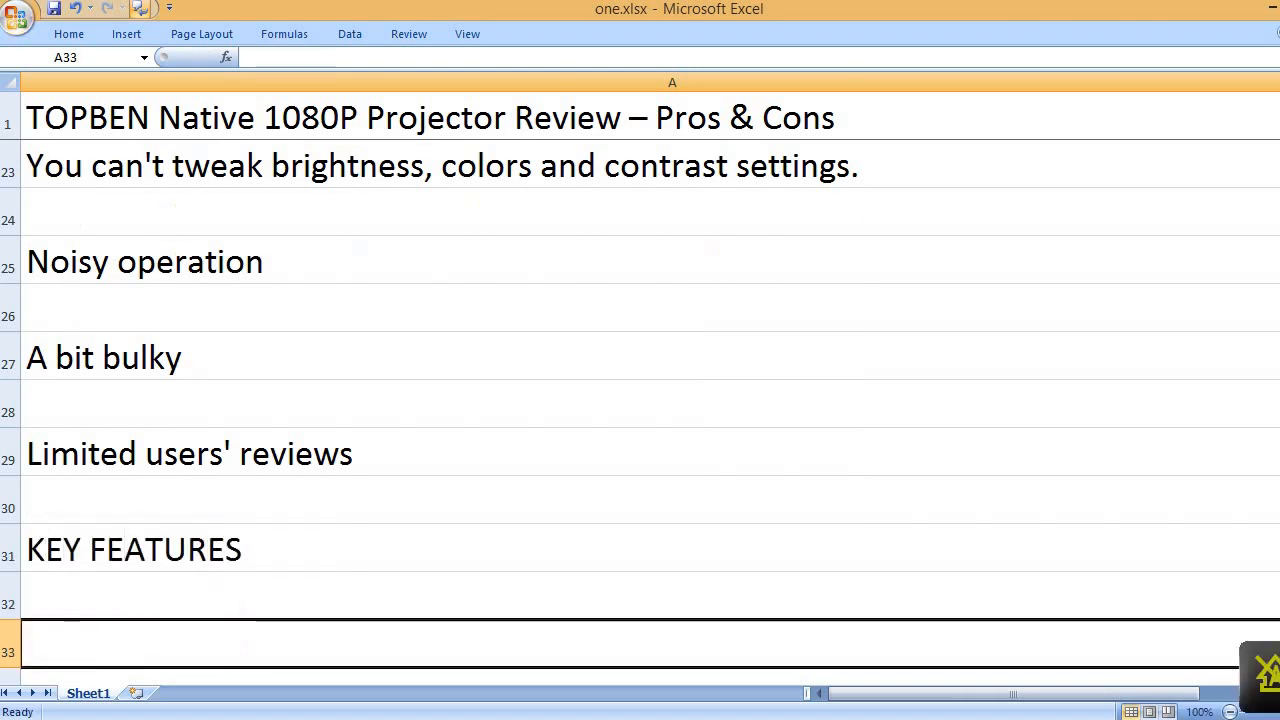
text(Native 1080p resolution)
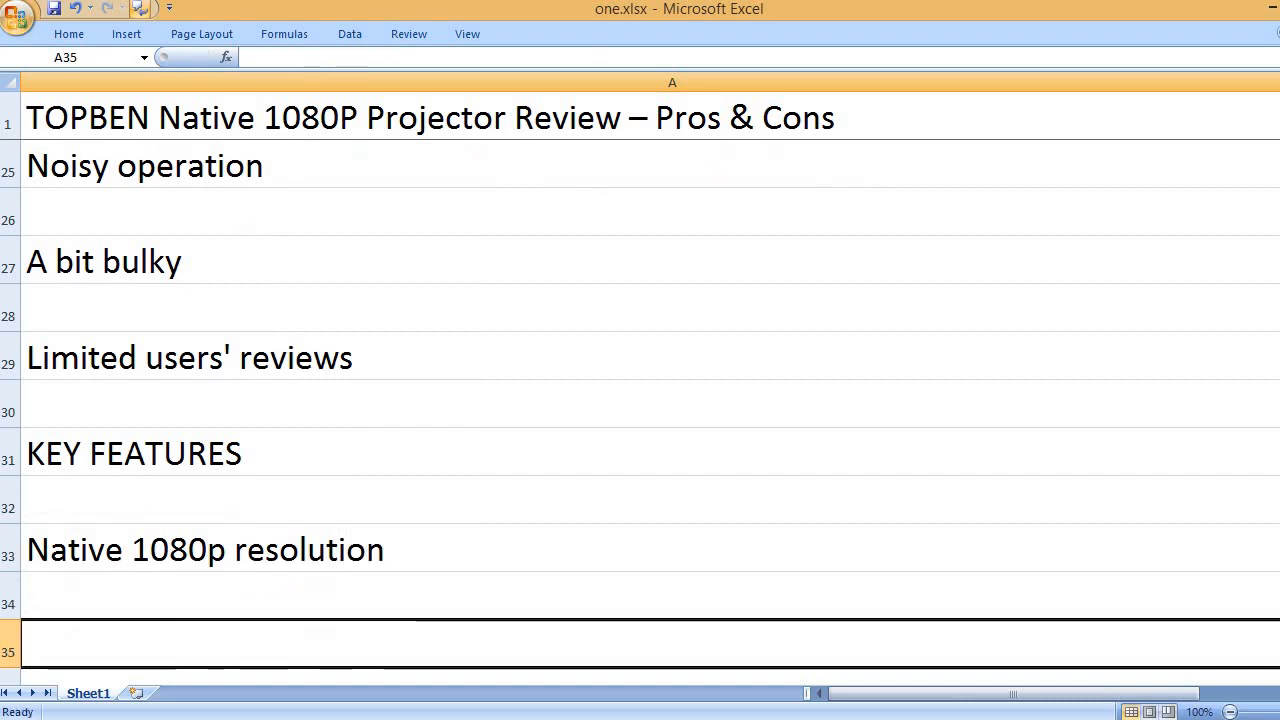
text(4k support)
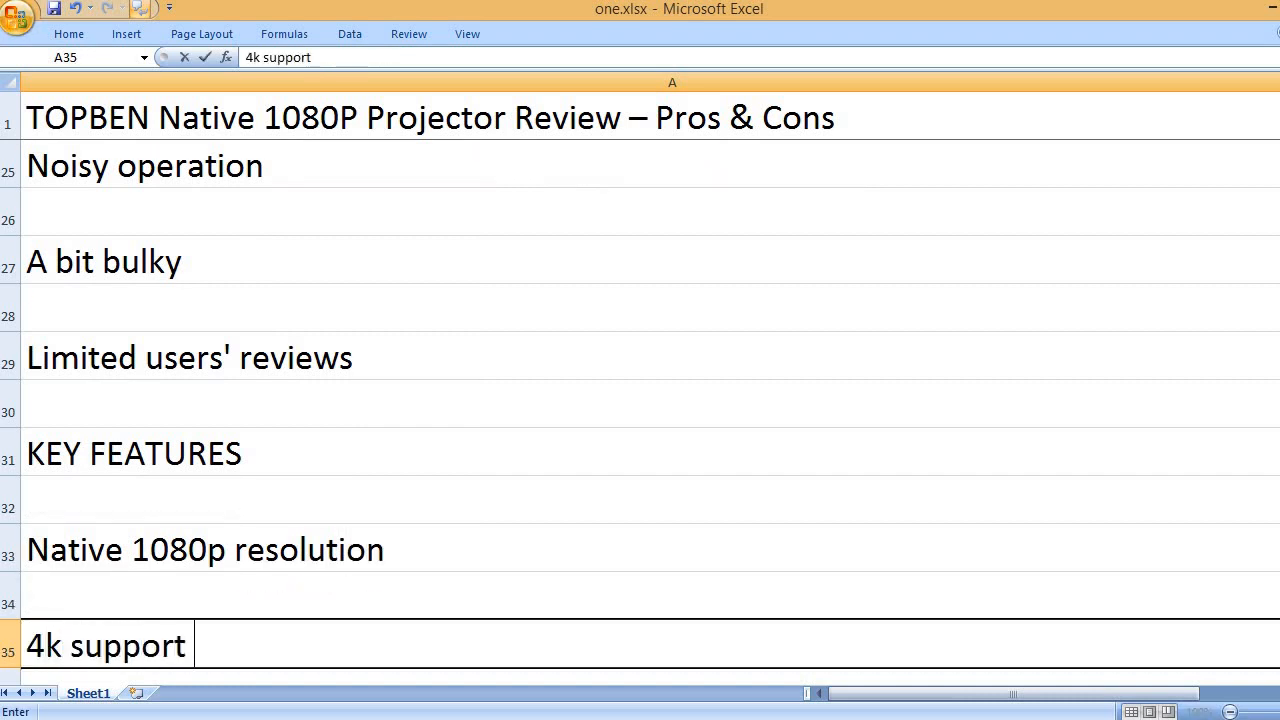
text(resolution)
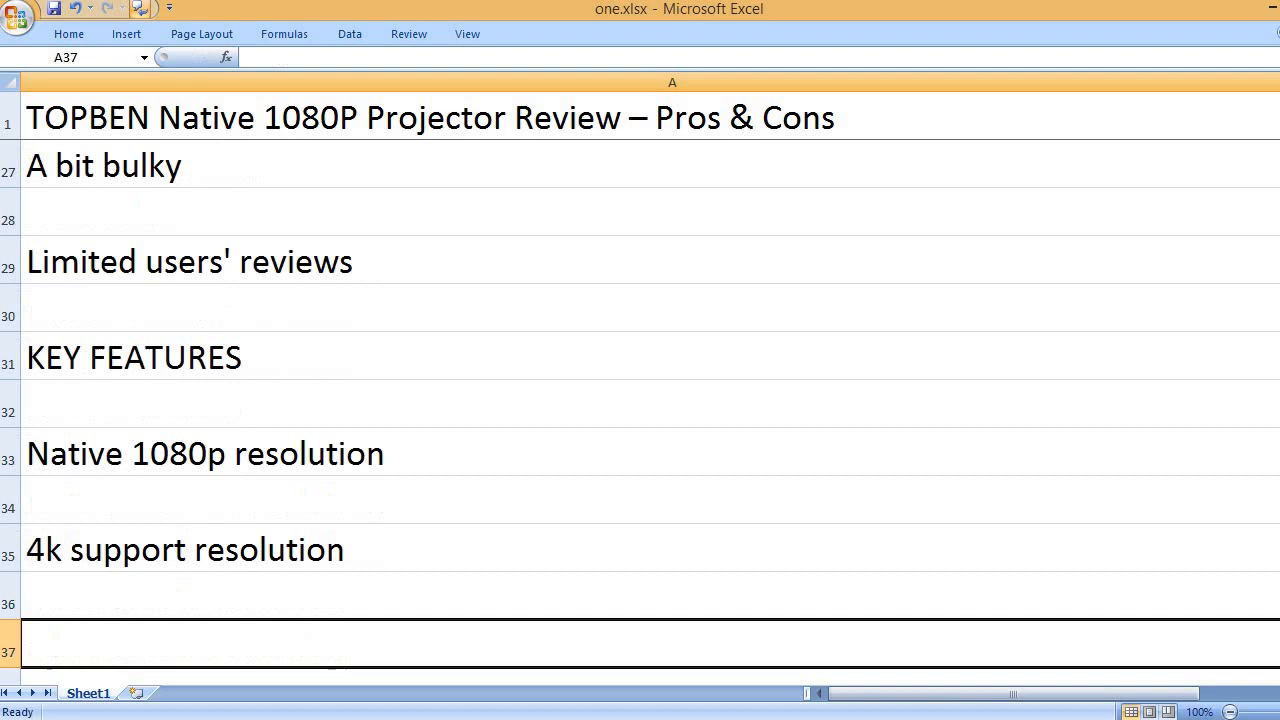
text(21,)
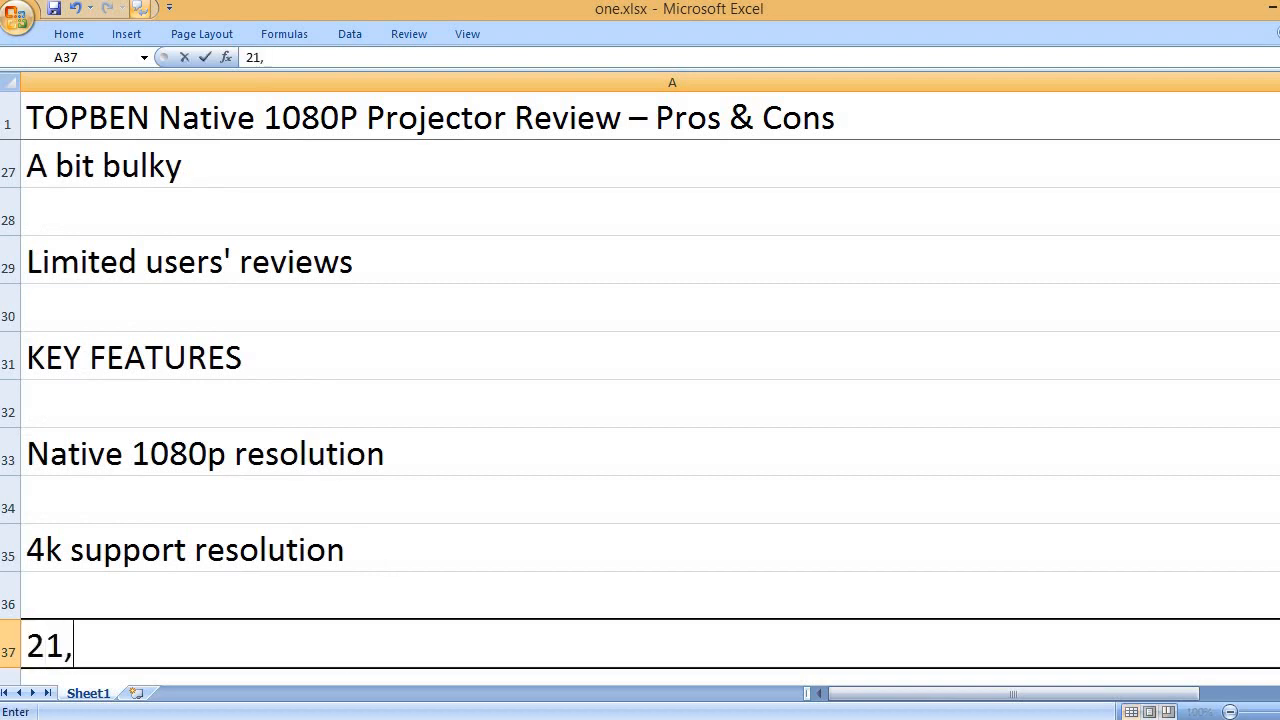
text(000)
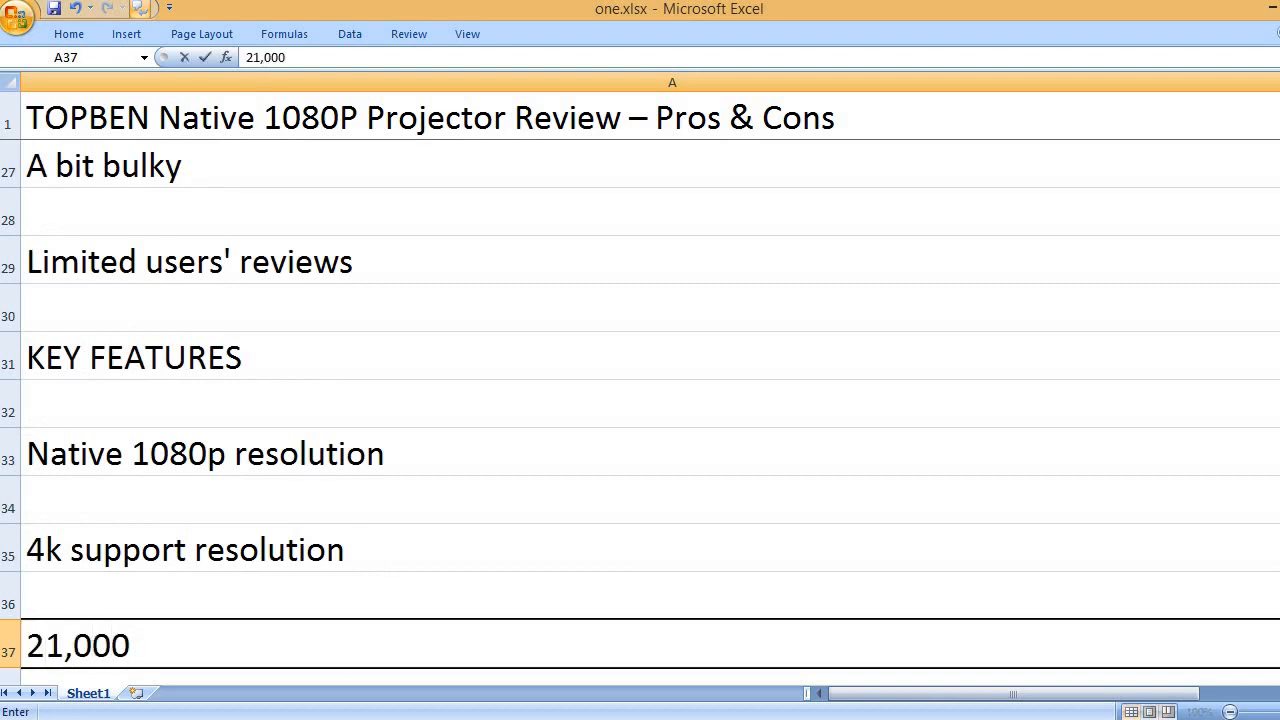
text(lumens brightness)
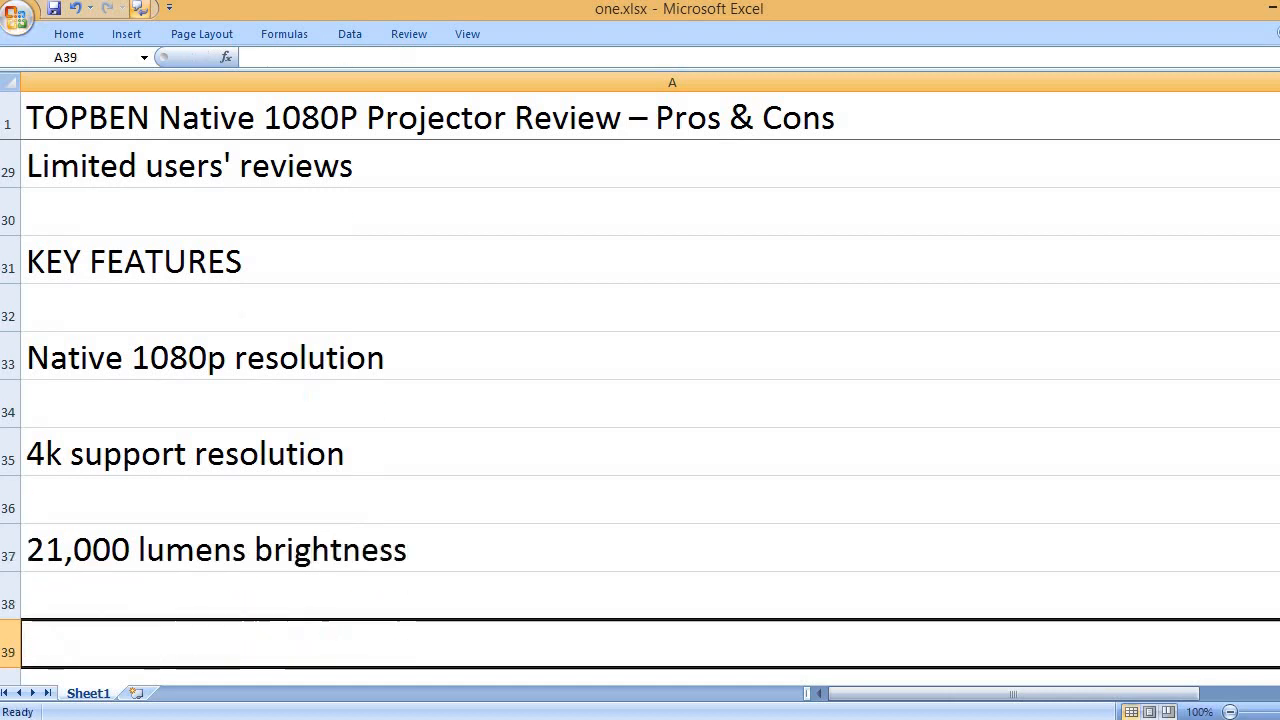
text(Compa)
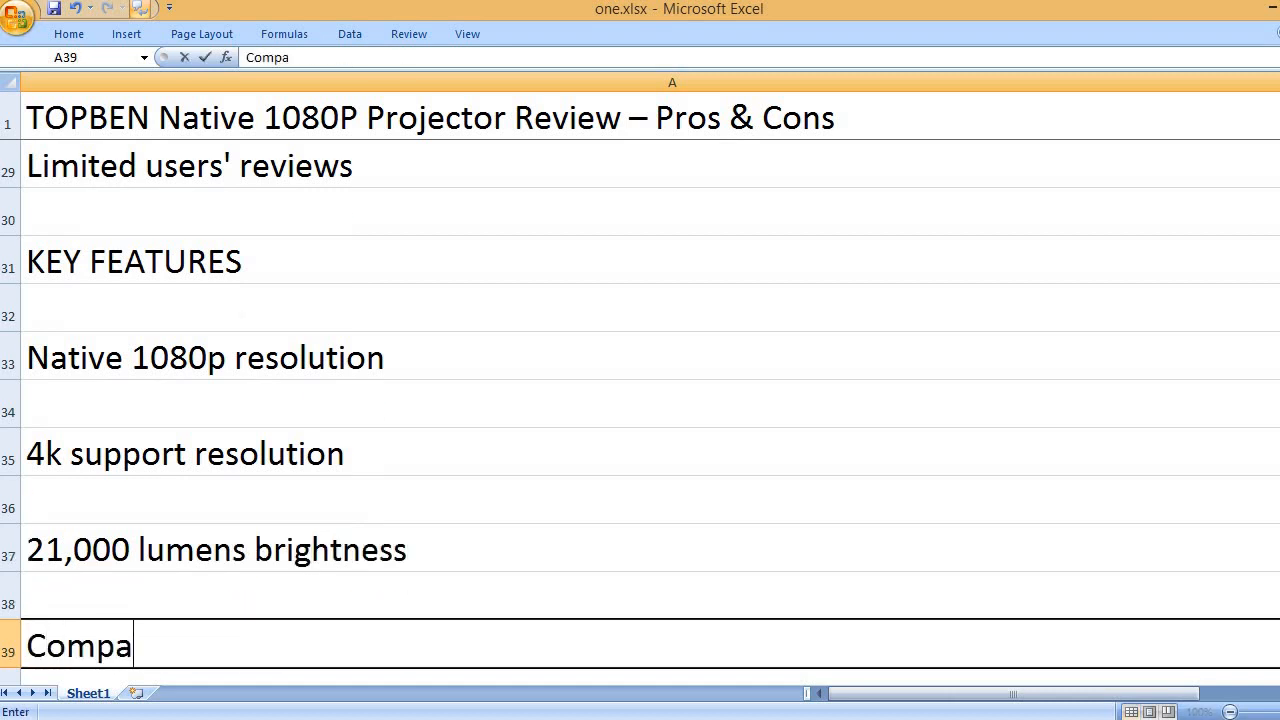
text(ct and lightweight design)
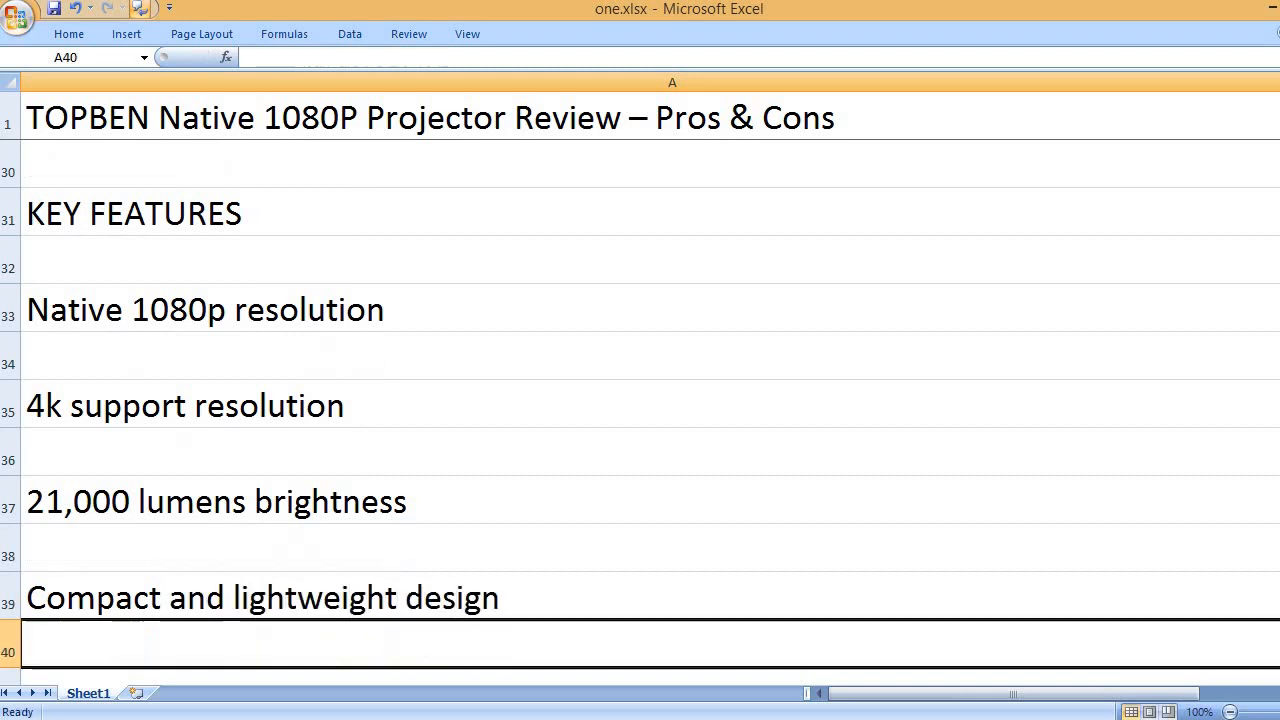
text(Carrying)
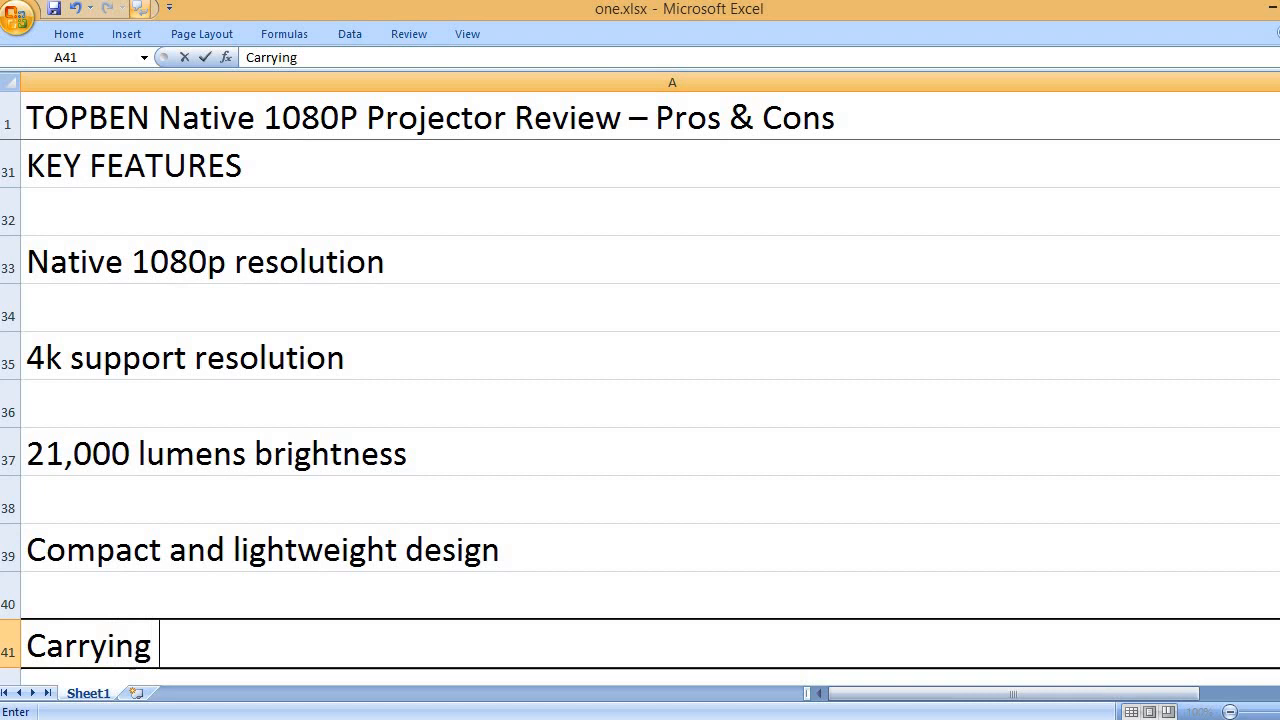
text(case included)
text(Wi)
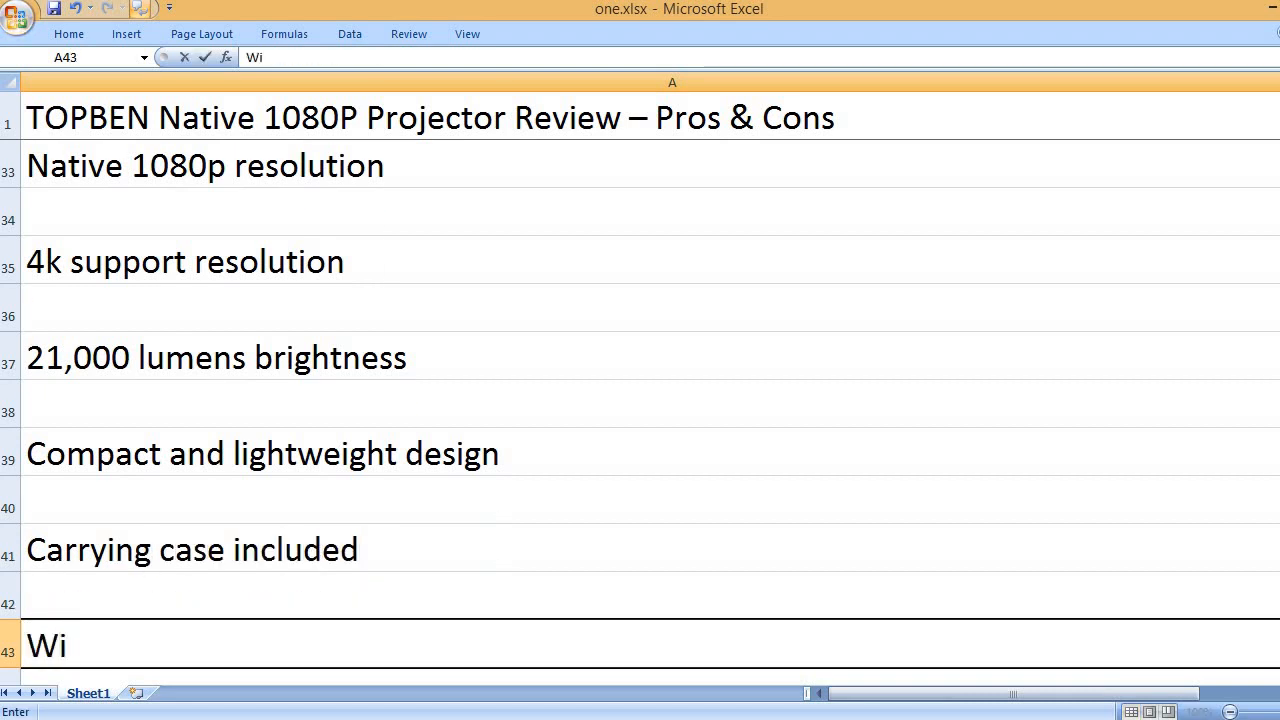
text(-Fi 6 and)
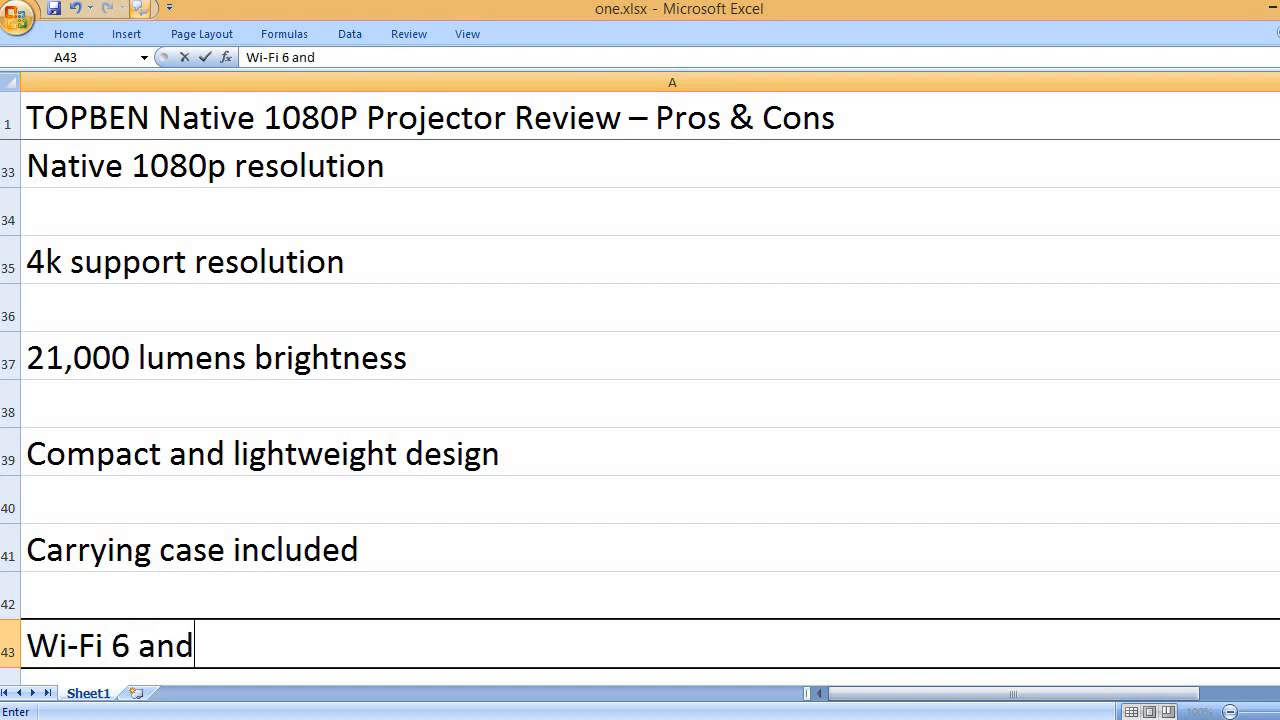
text(Bluetooth 5.2)
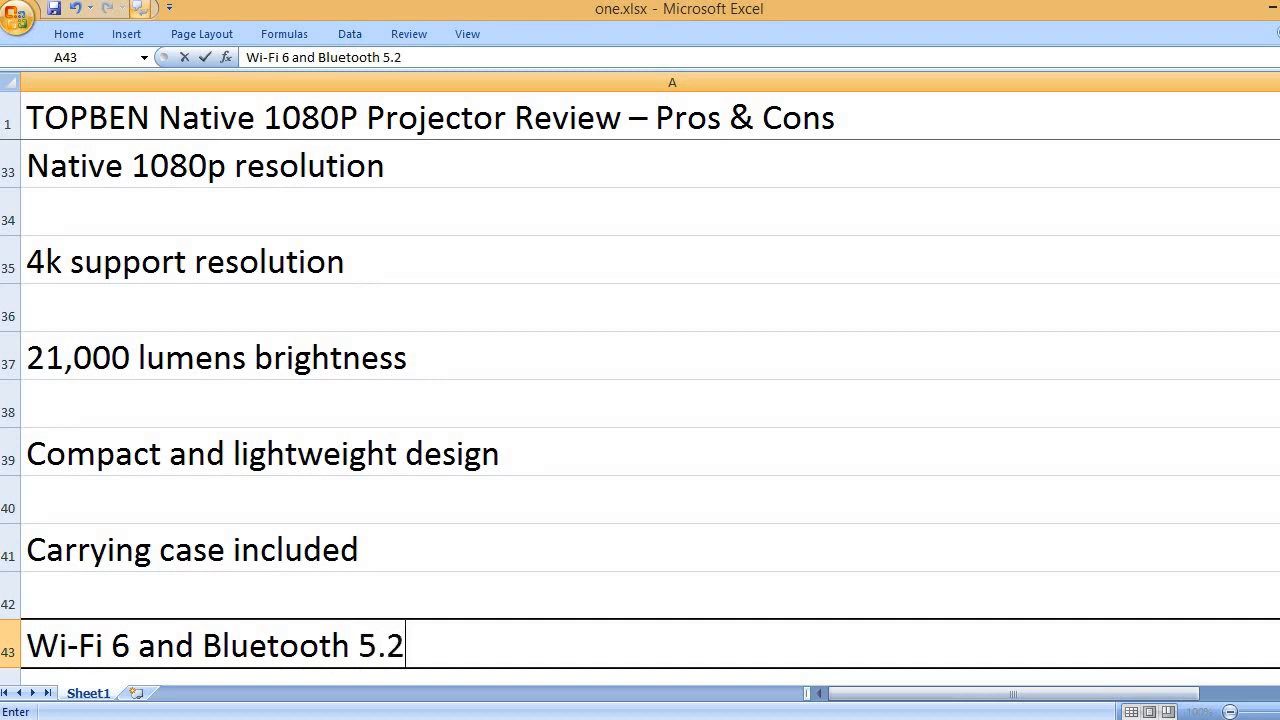
text(wireless connec)
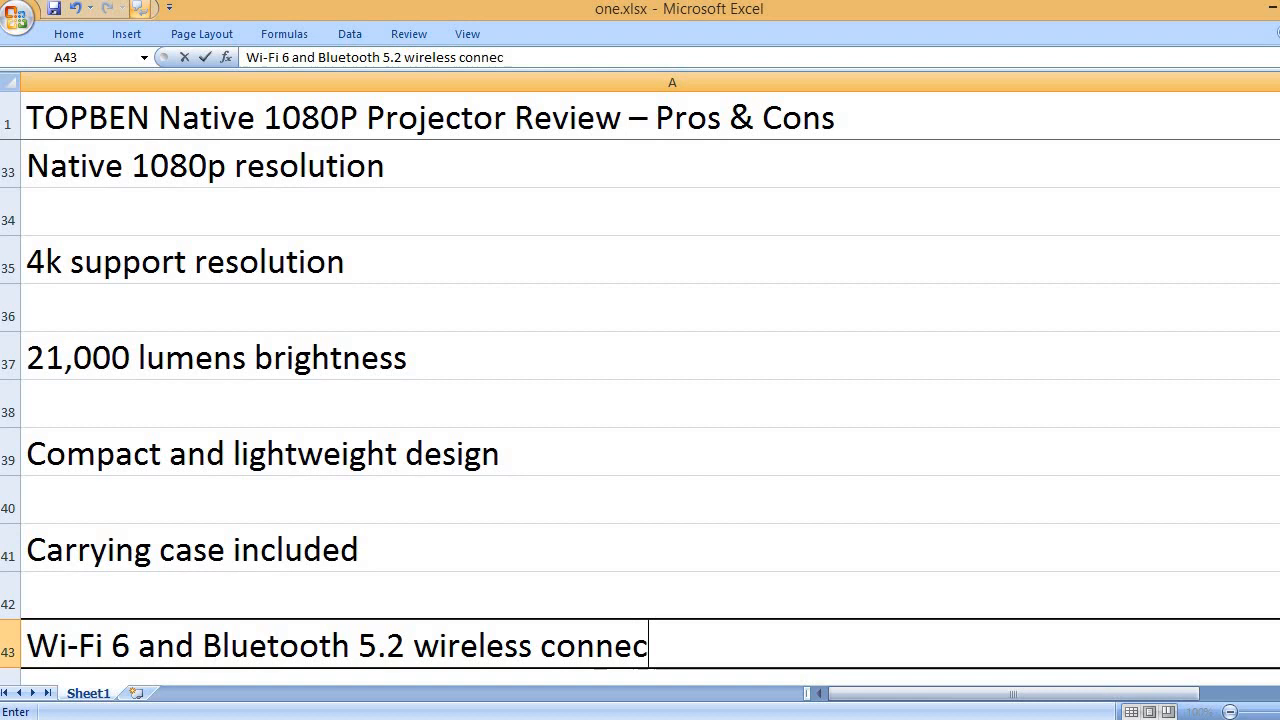
text(Touch button con)
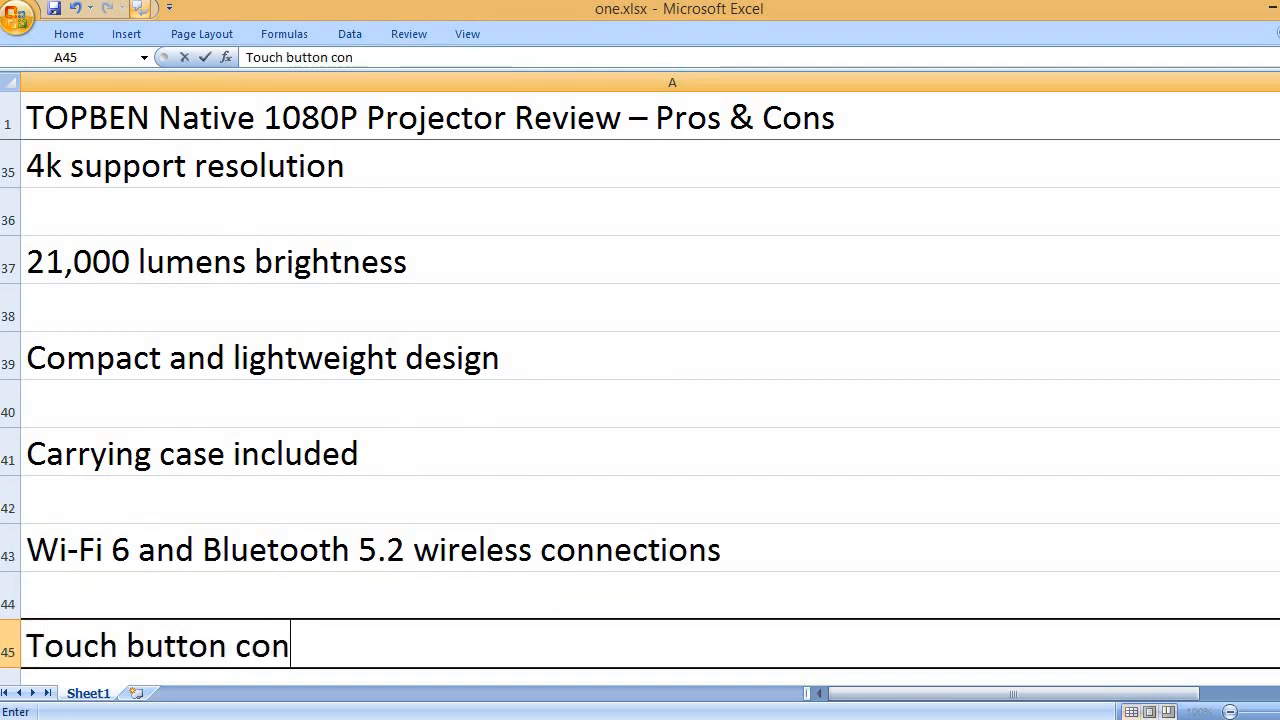
text(trol)
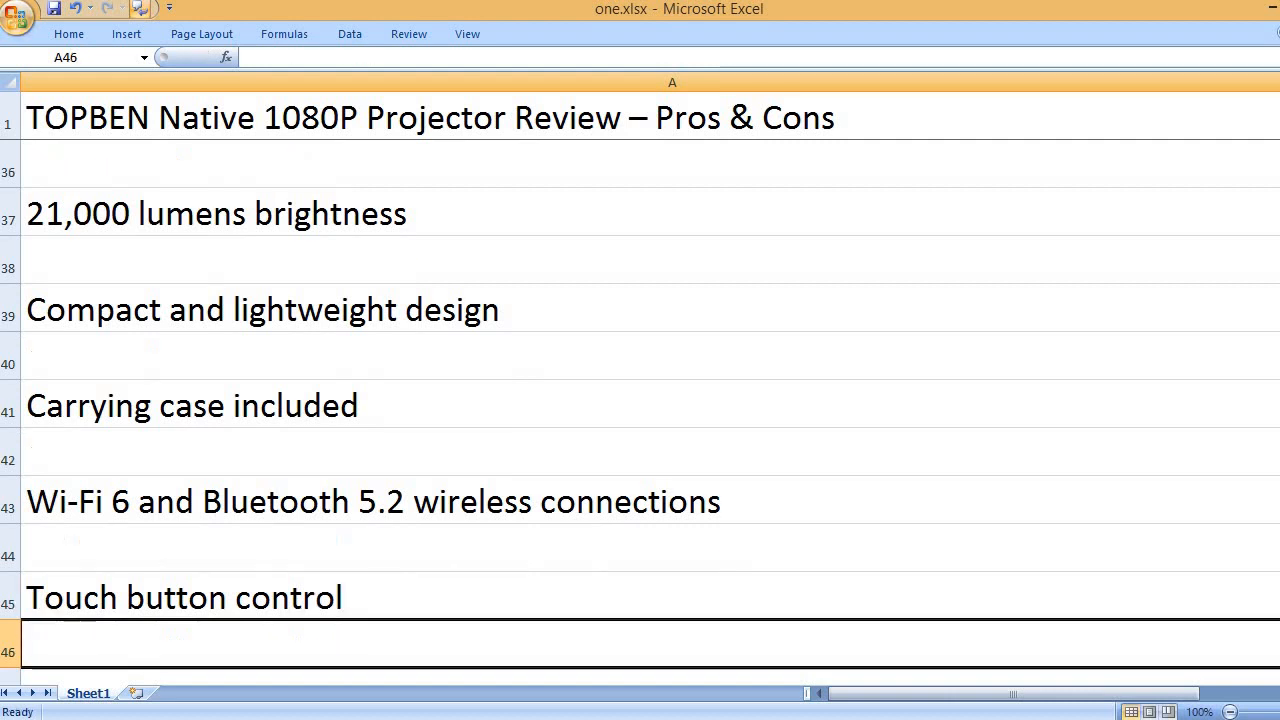
text(Blue)
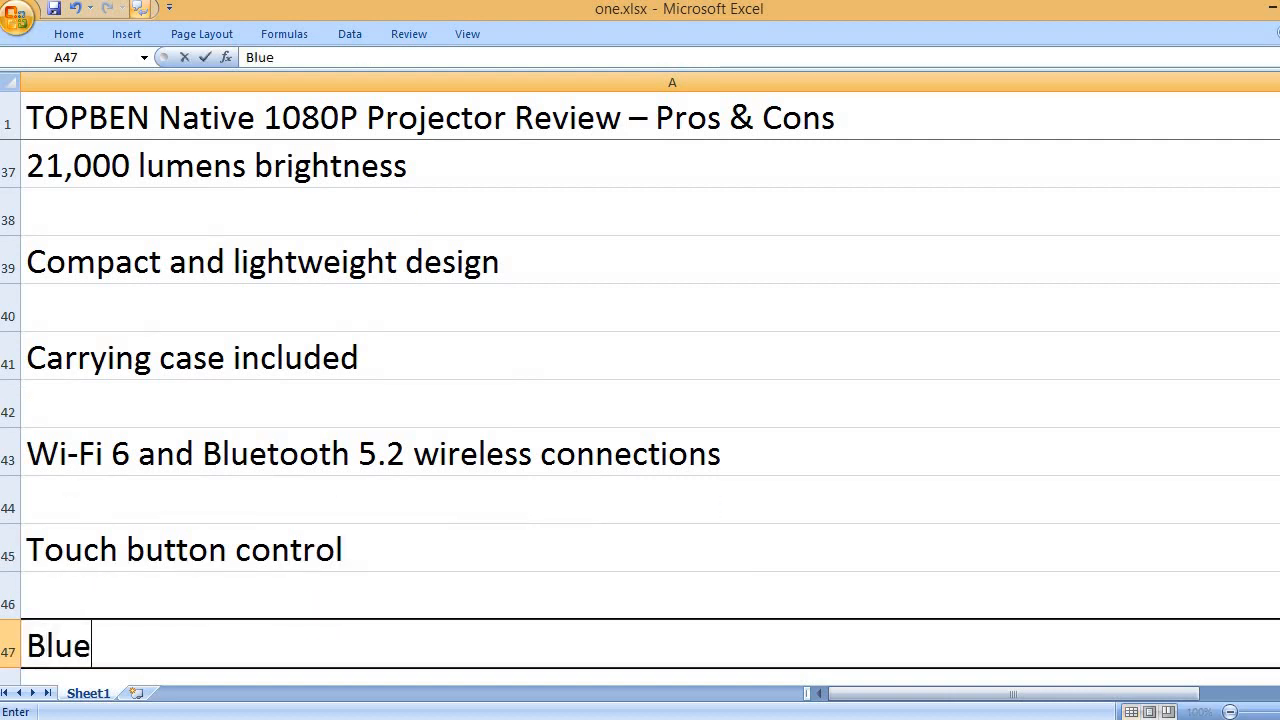
text(Bluetooth remote control)
text(Mute button)
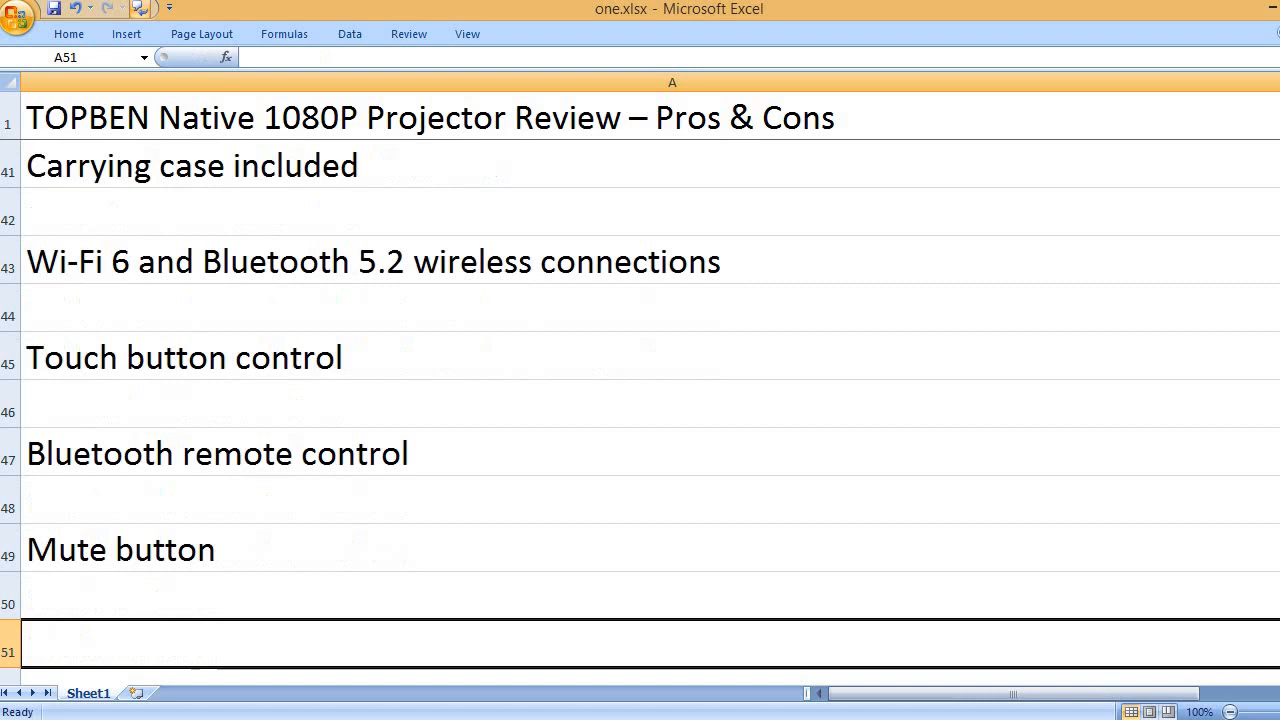
text(50%)
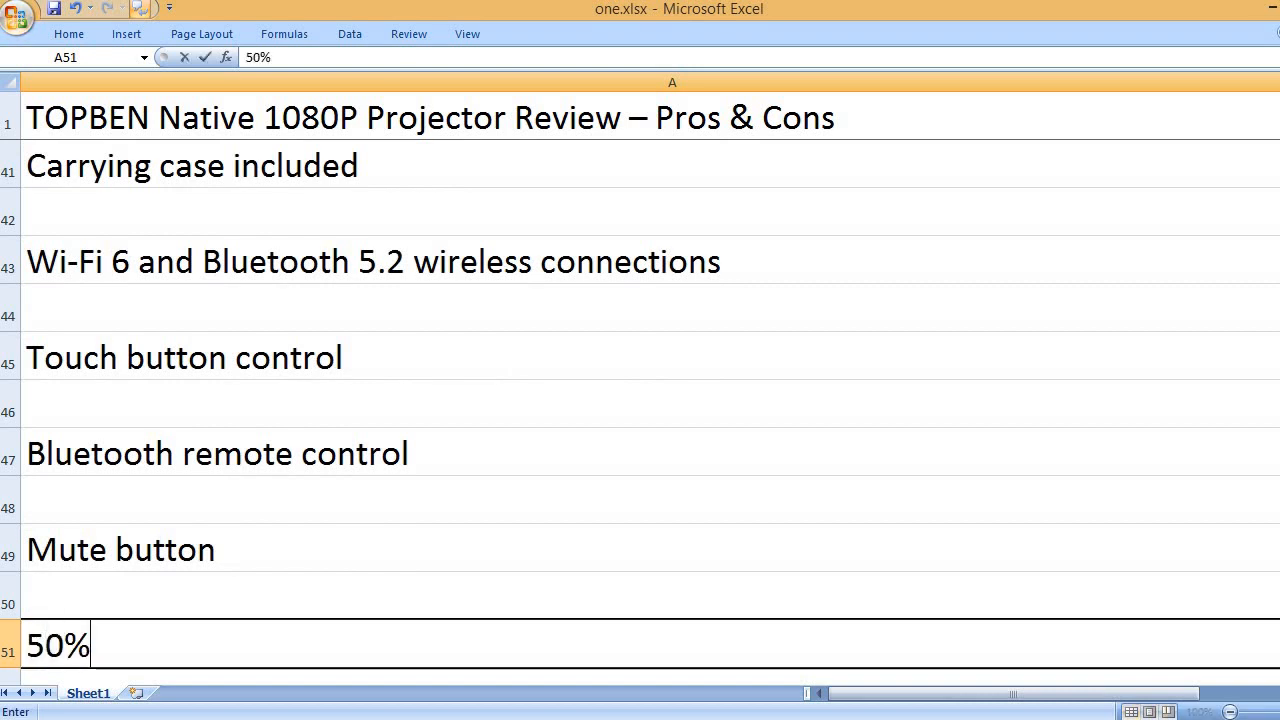
text(z)
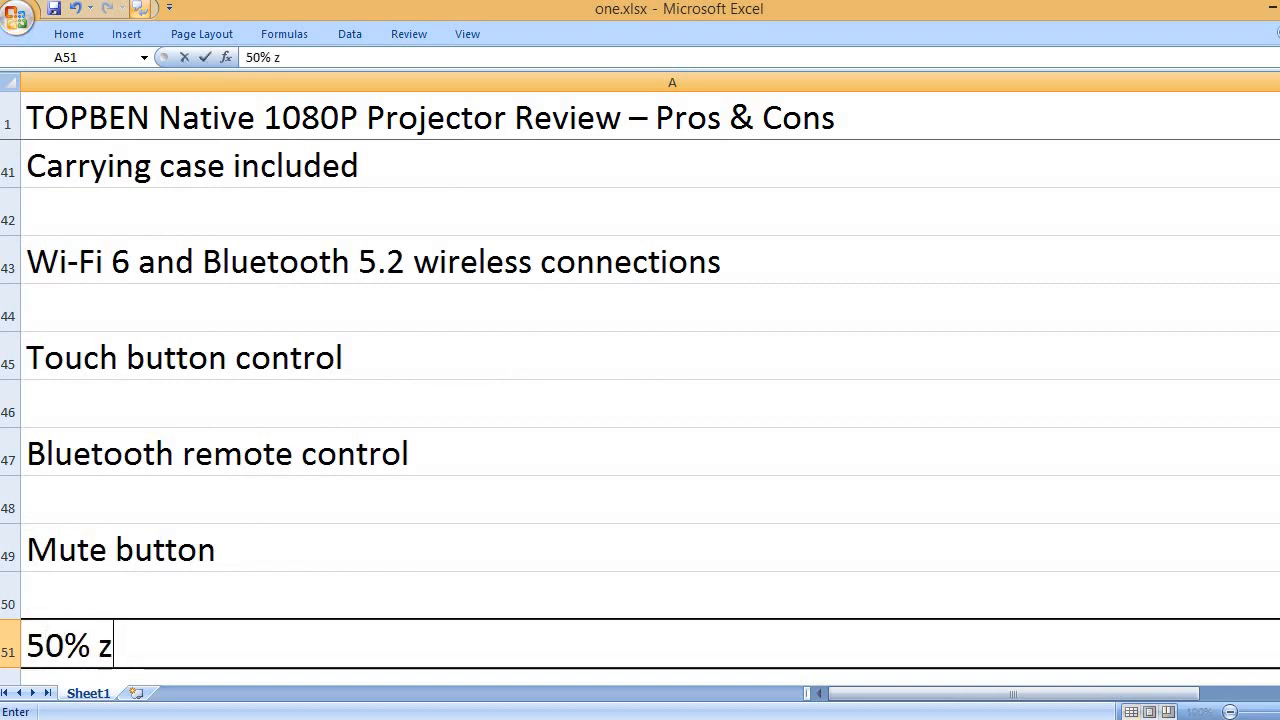
text(oom capability)
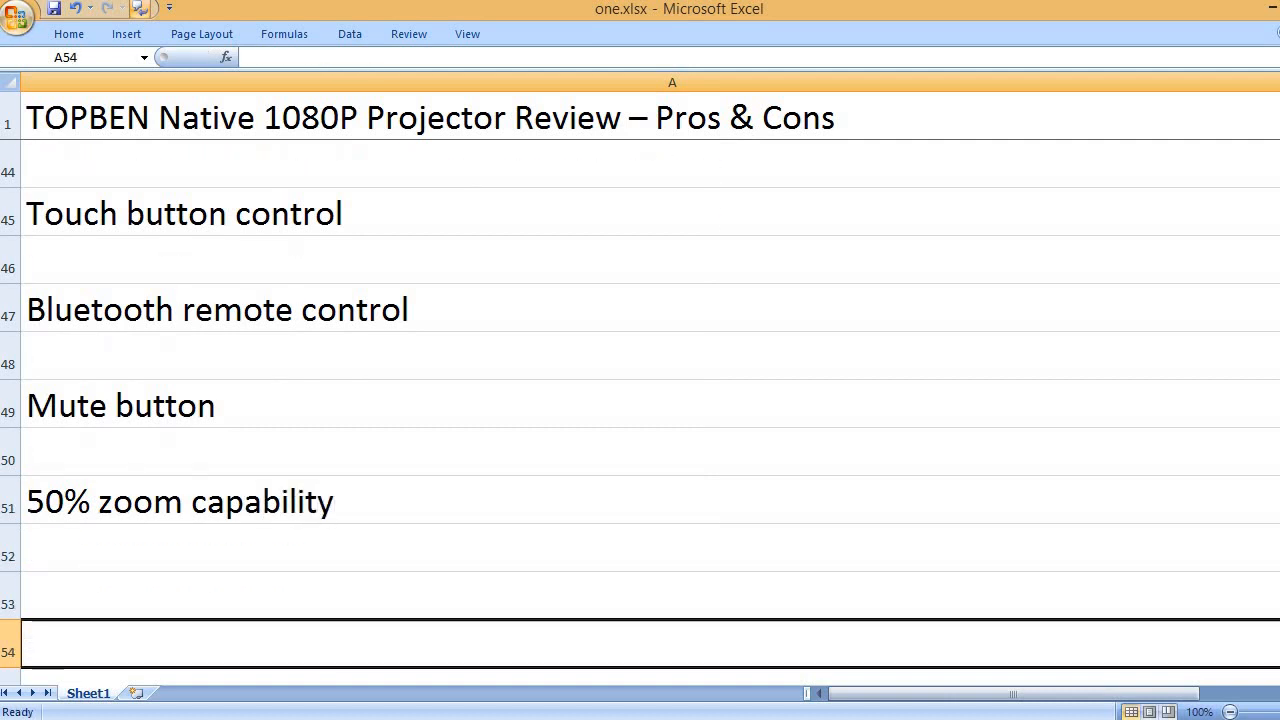
text(Auto)
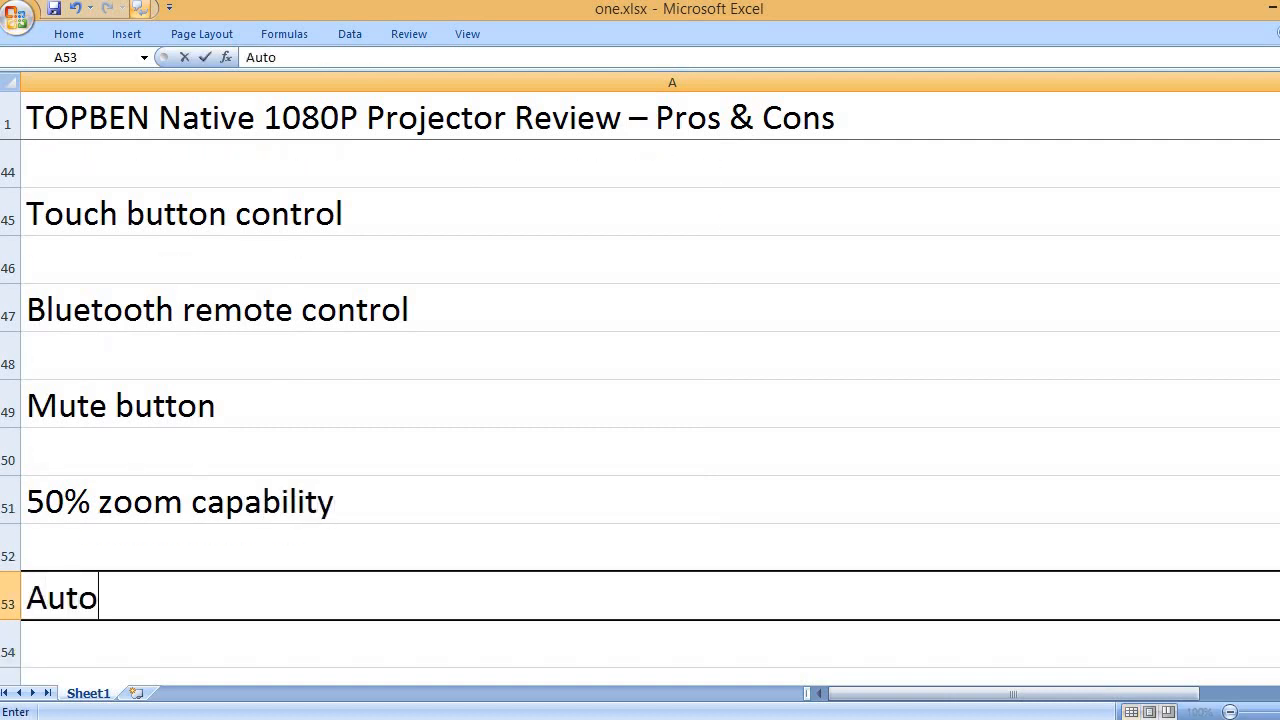
text(focus a)
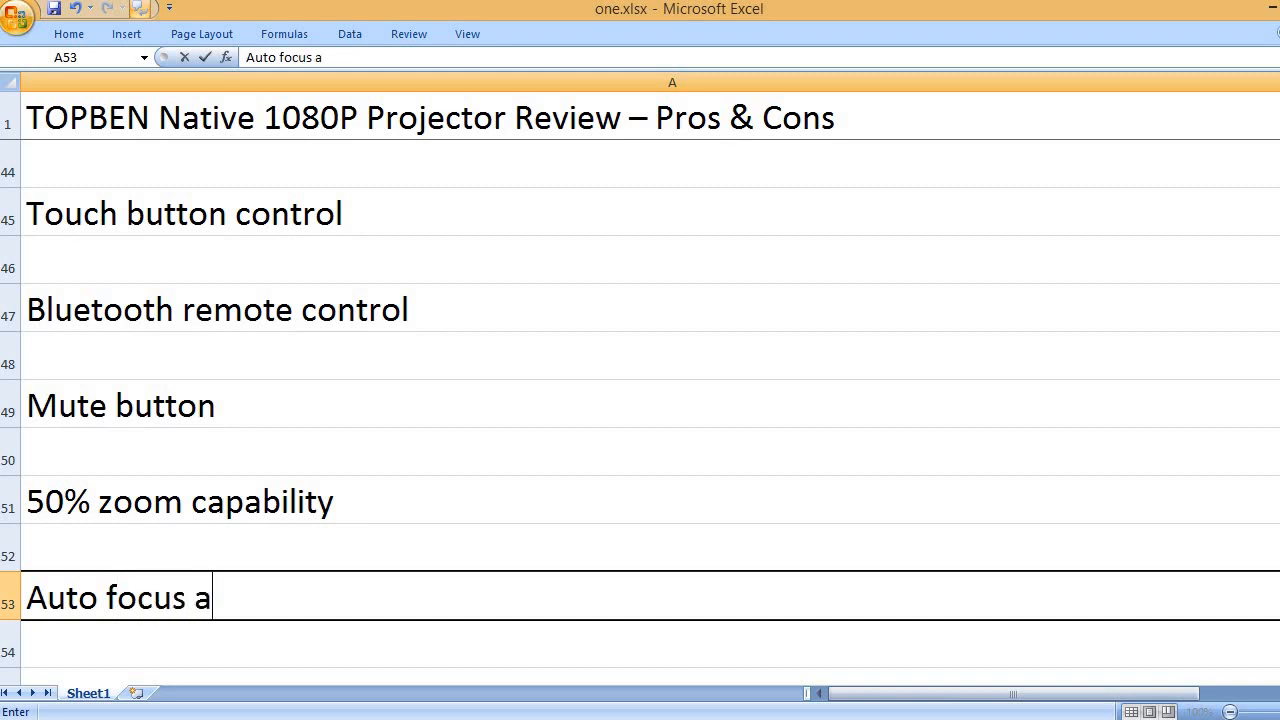
text(nd 6)
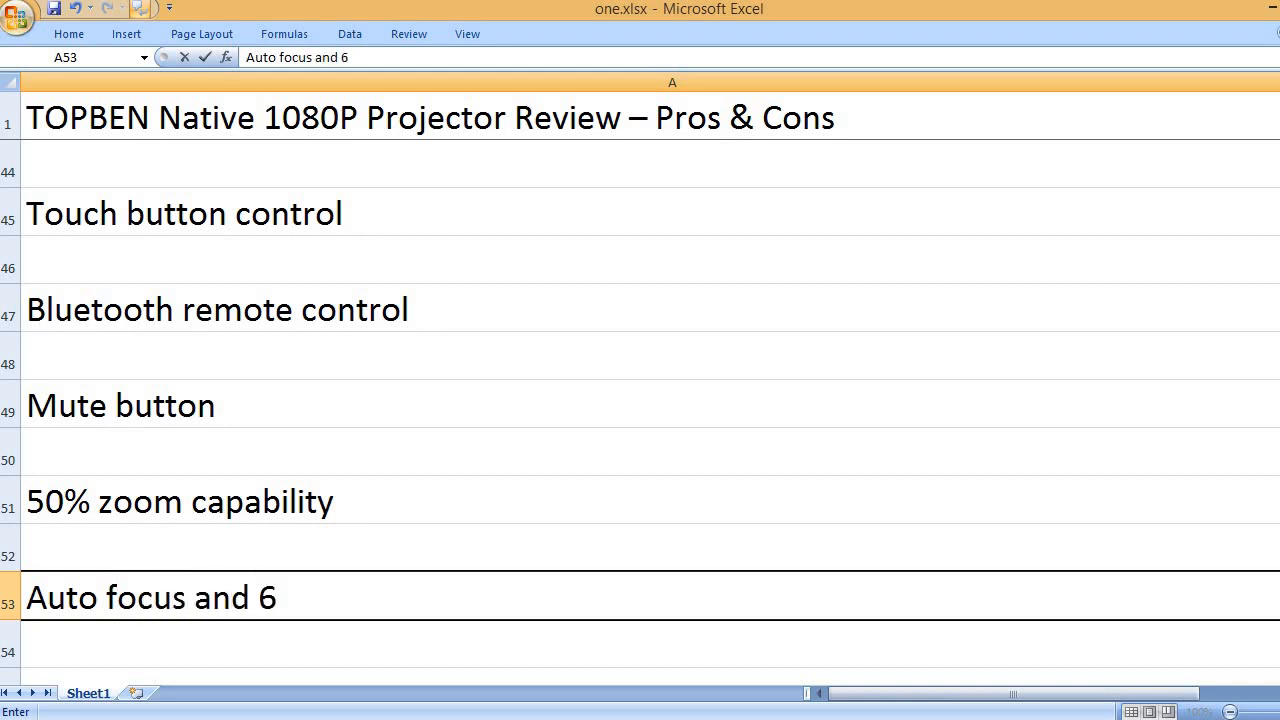
text(D keystone)
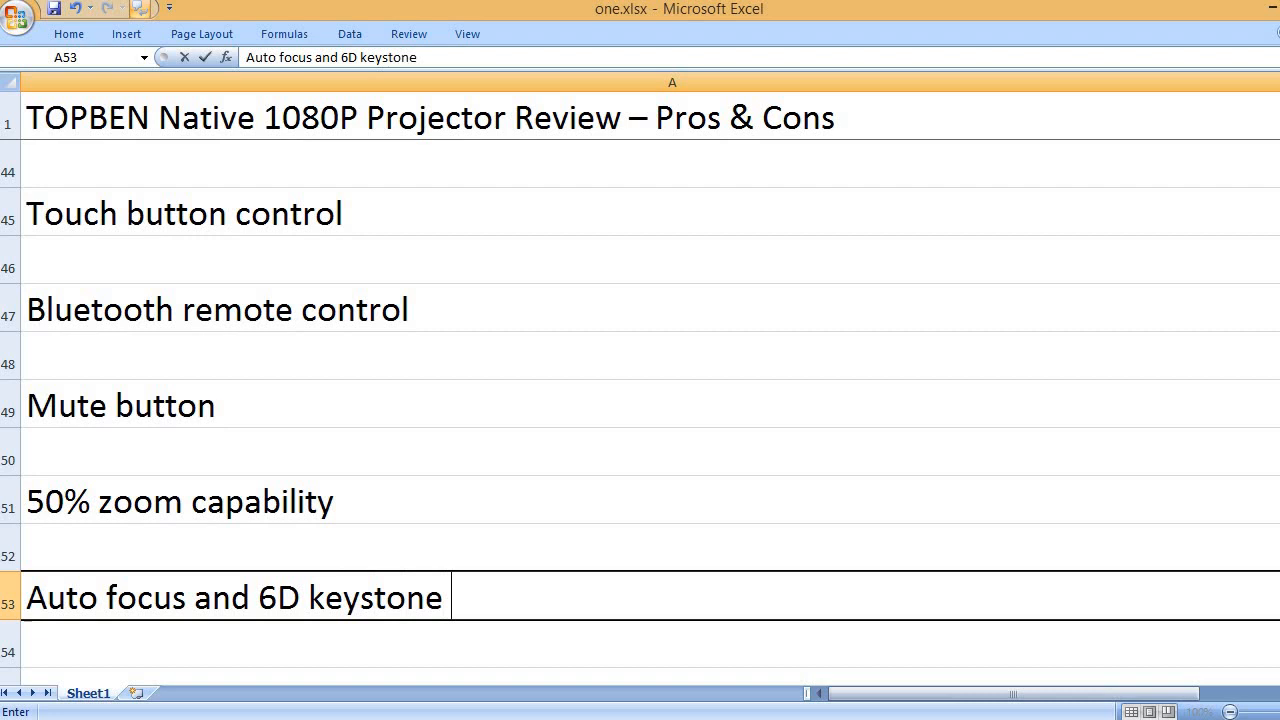
text(correction)
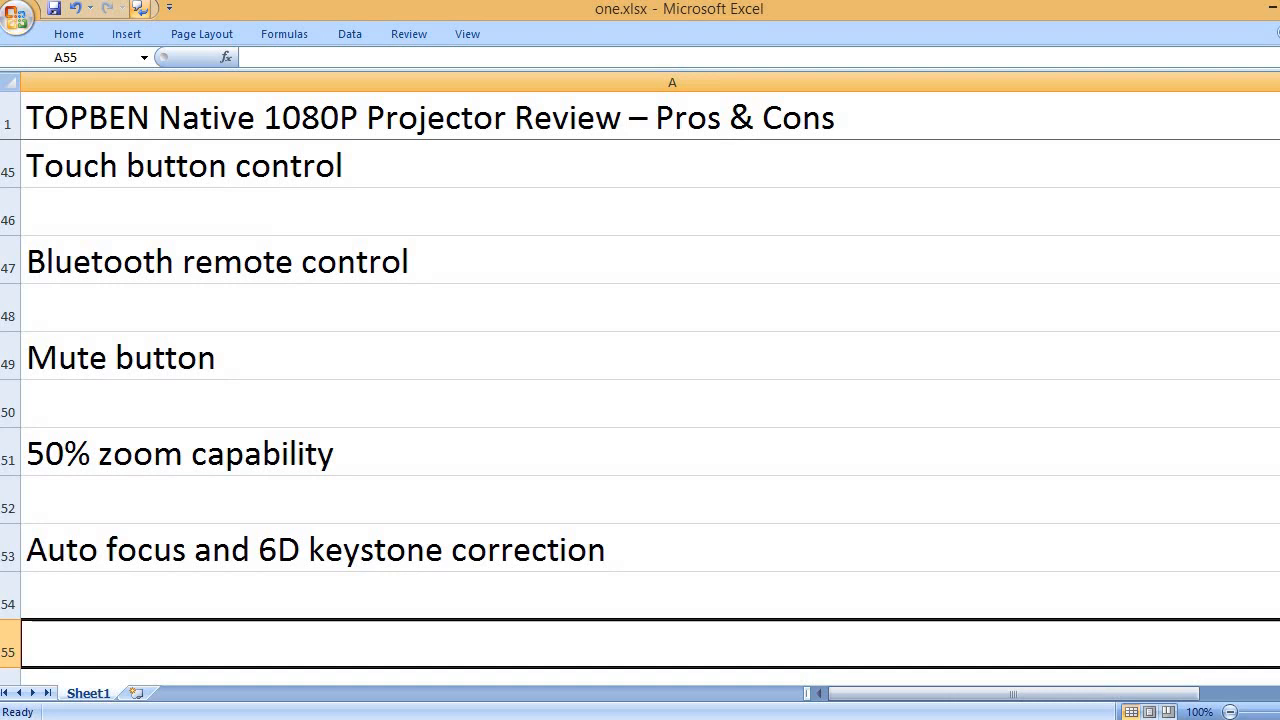
text(B)
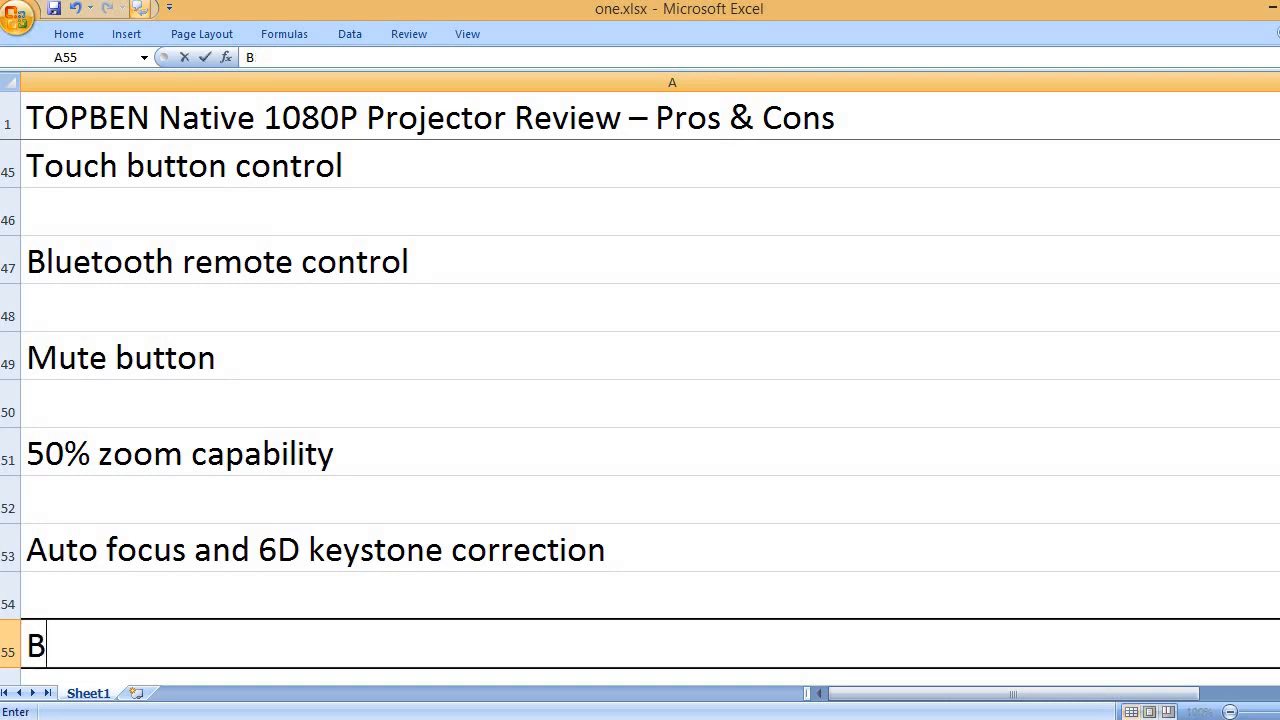
text(uilt-in)
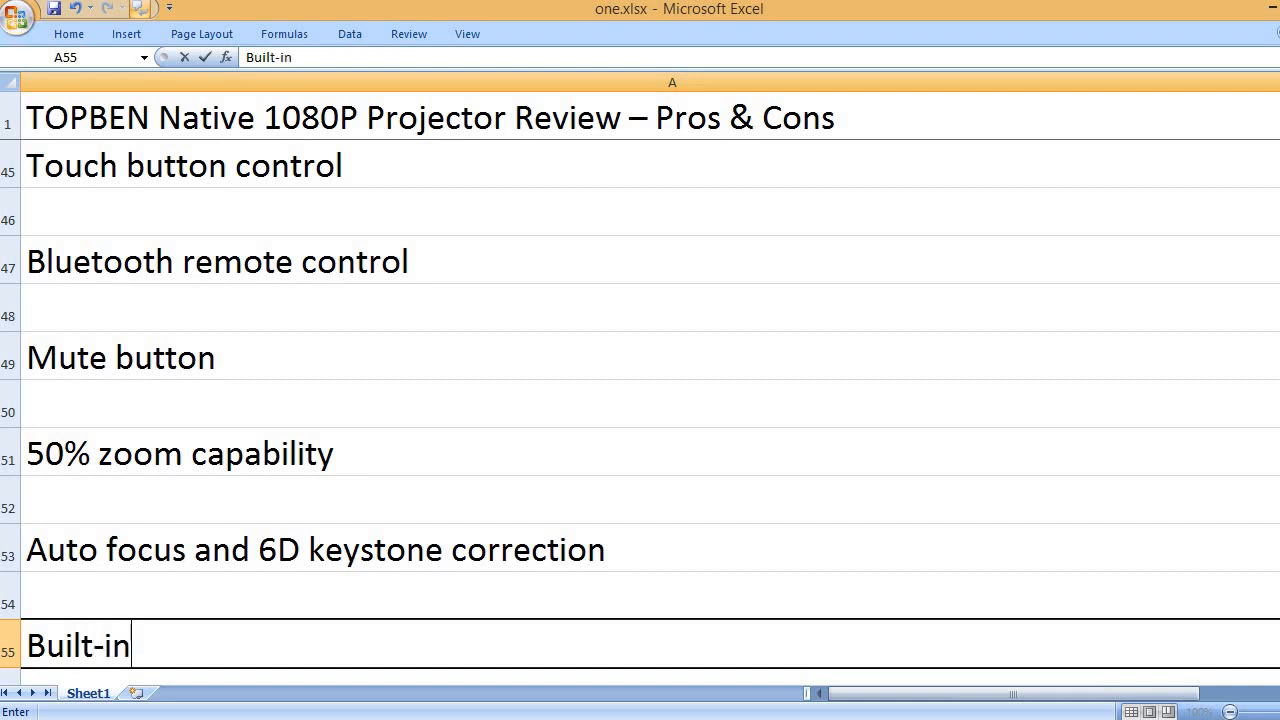
text(Hi-Fi ste)
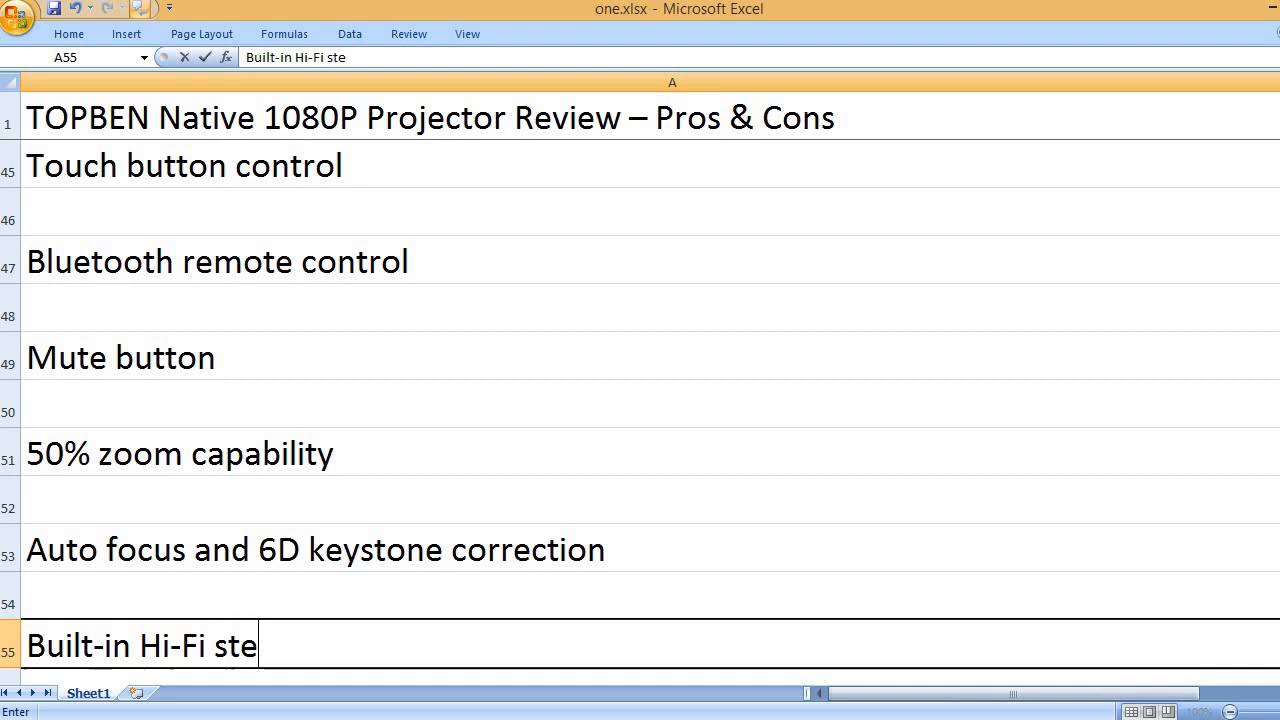
text(reo speakers)
text(11.8 x 13.6 x 5.3 inches product dimensions)
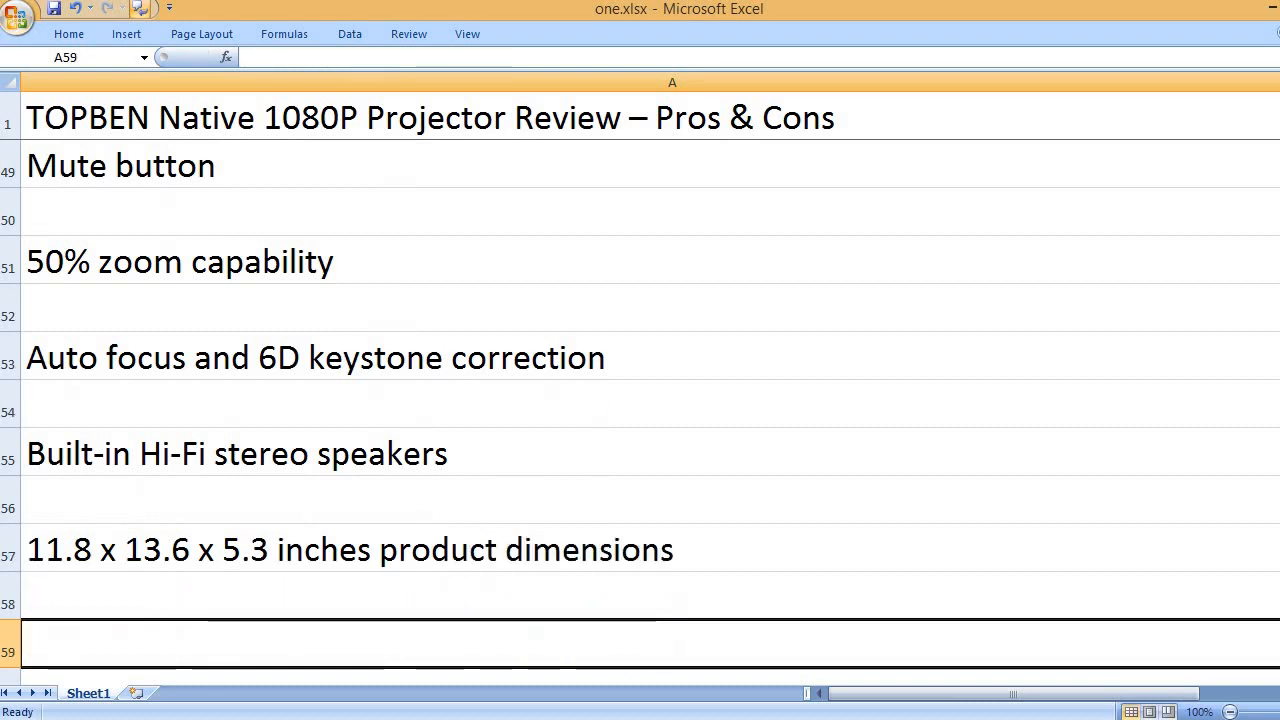
text(7.39)
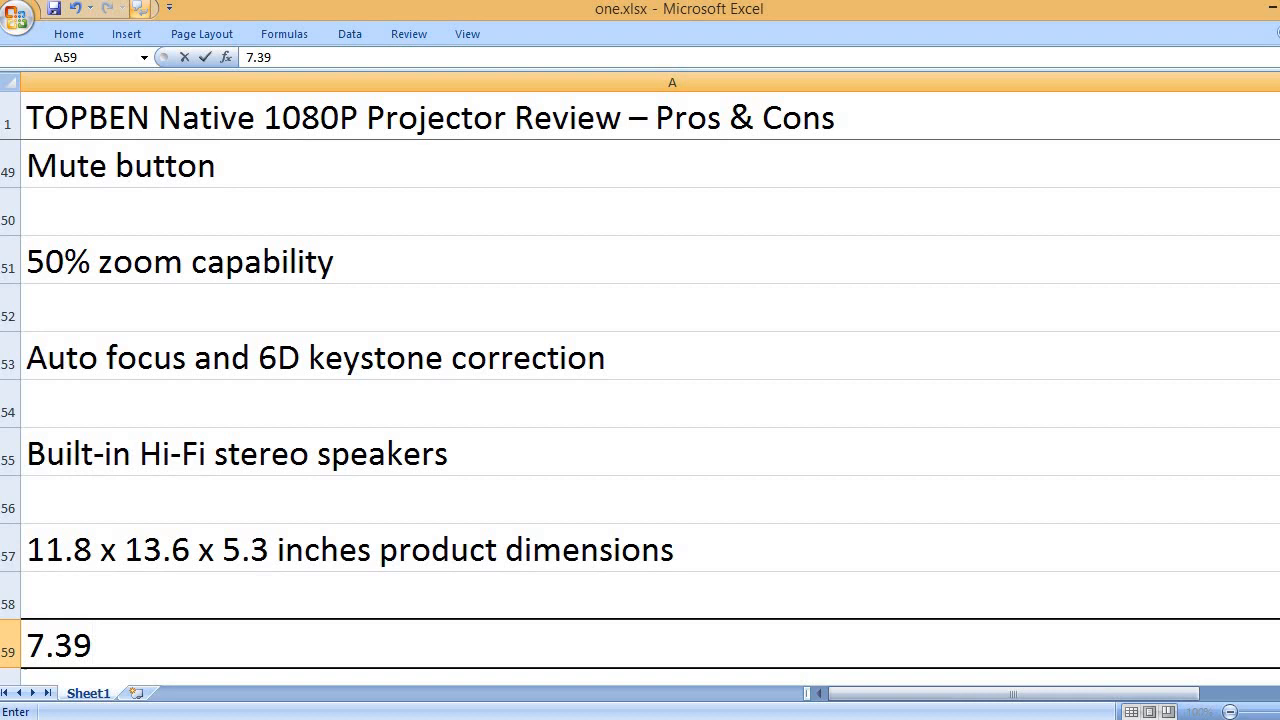
text(pounds weight)
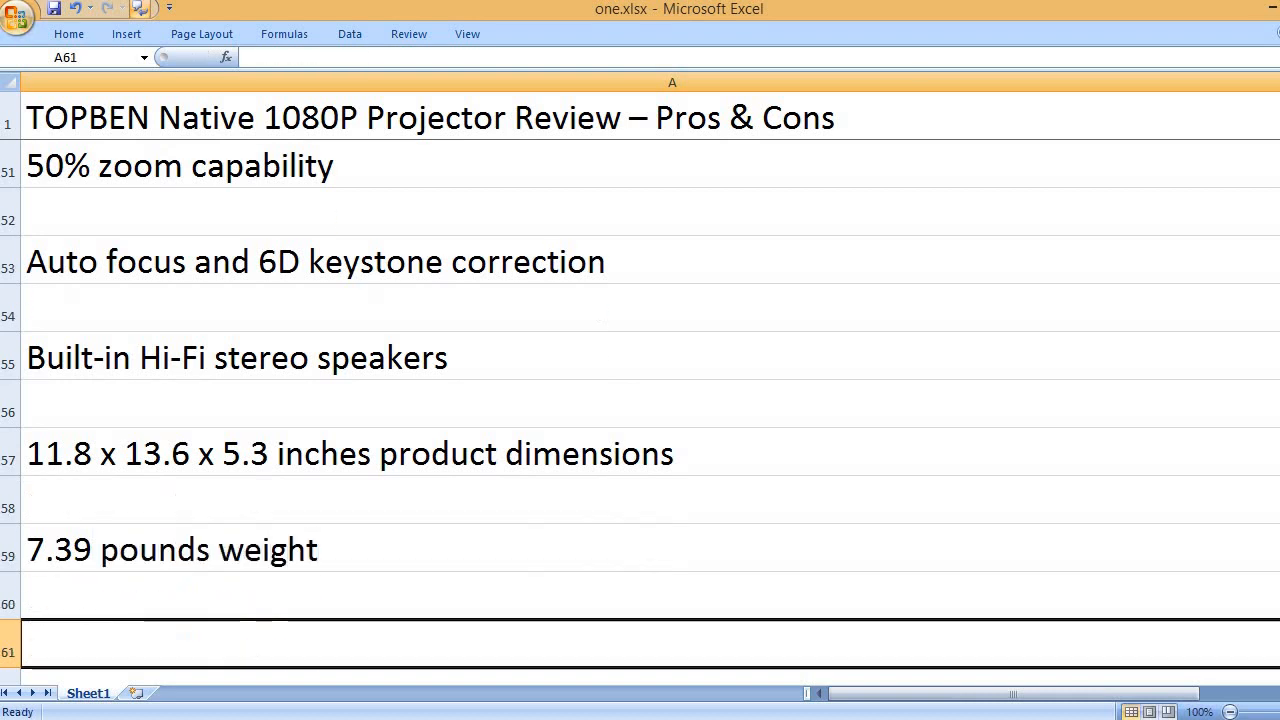
text(Topben brand name)
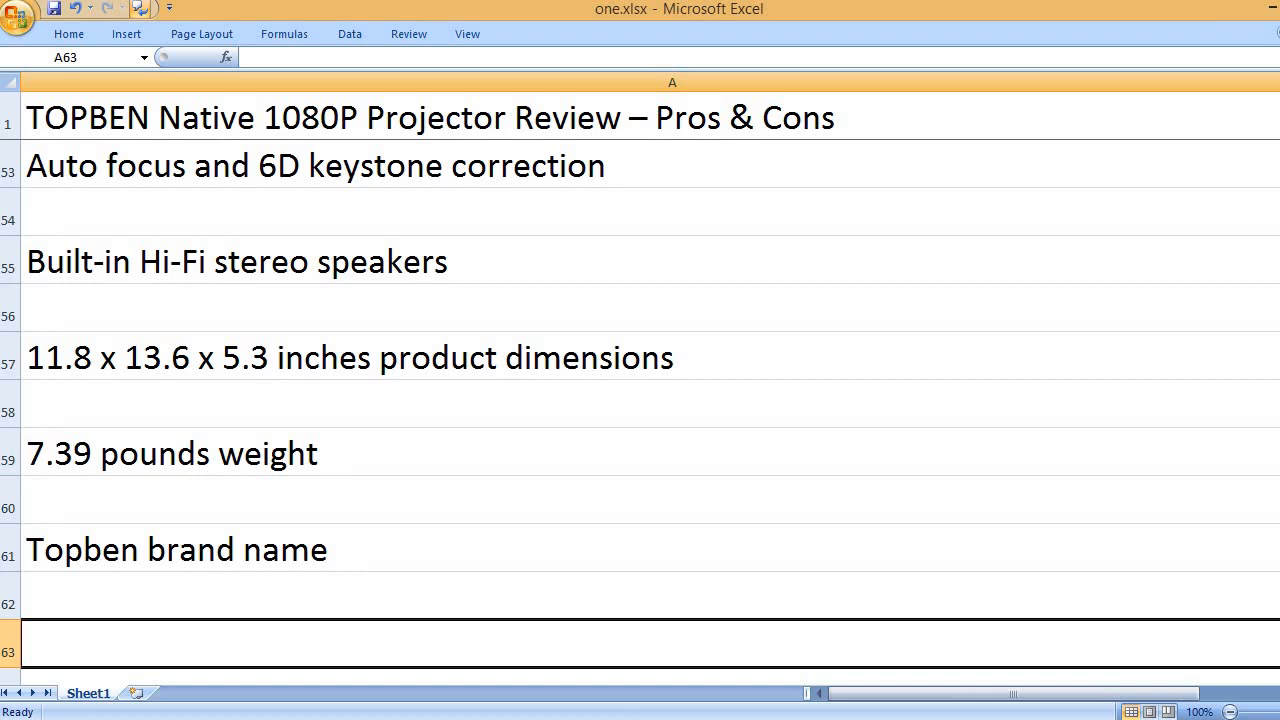
text(K8)
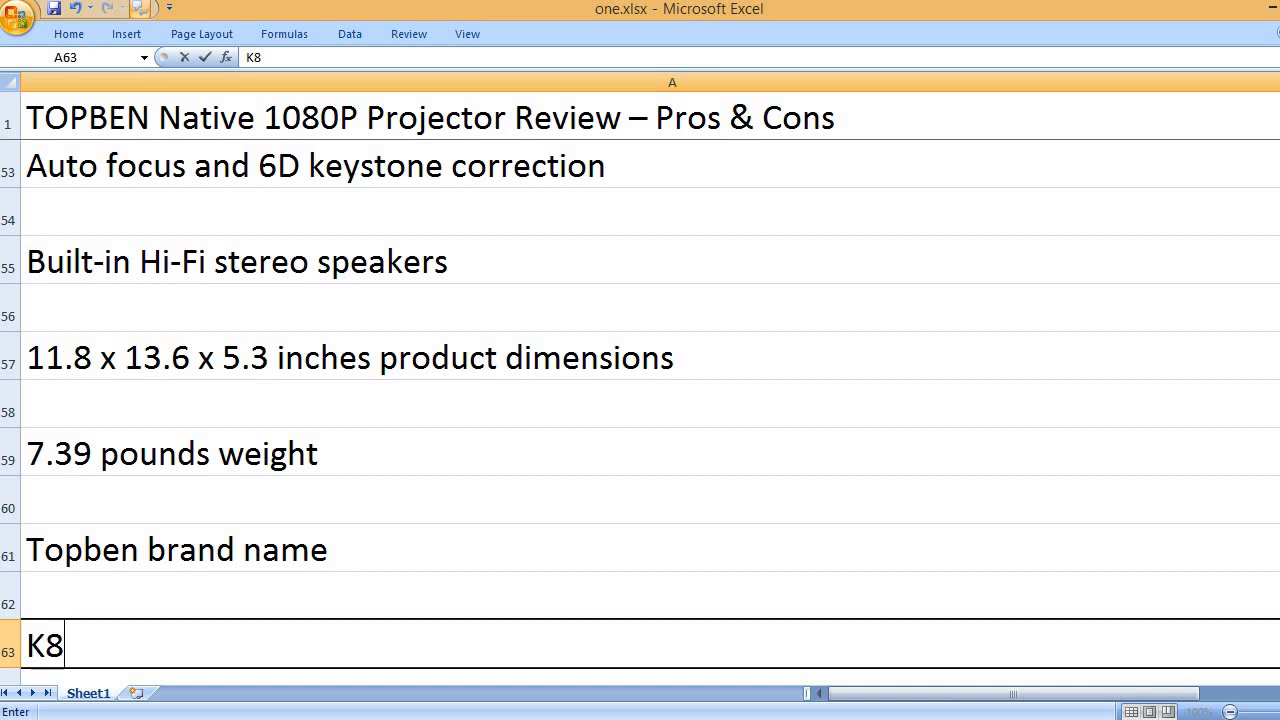
text(-2 model number)
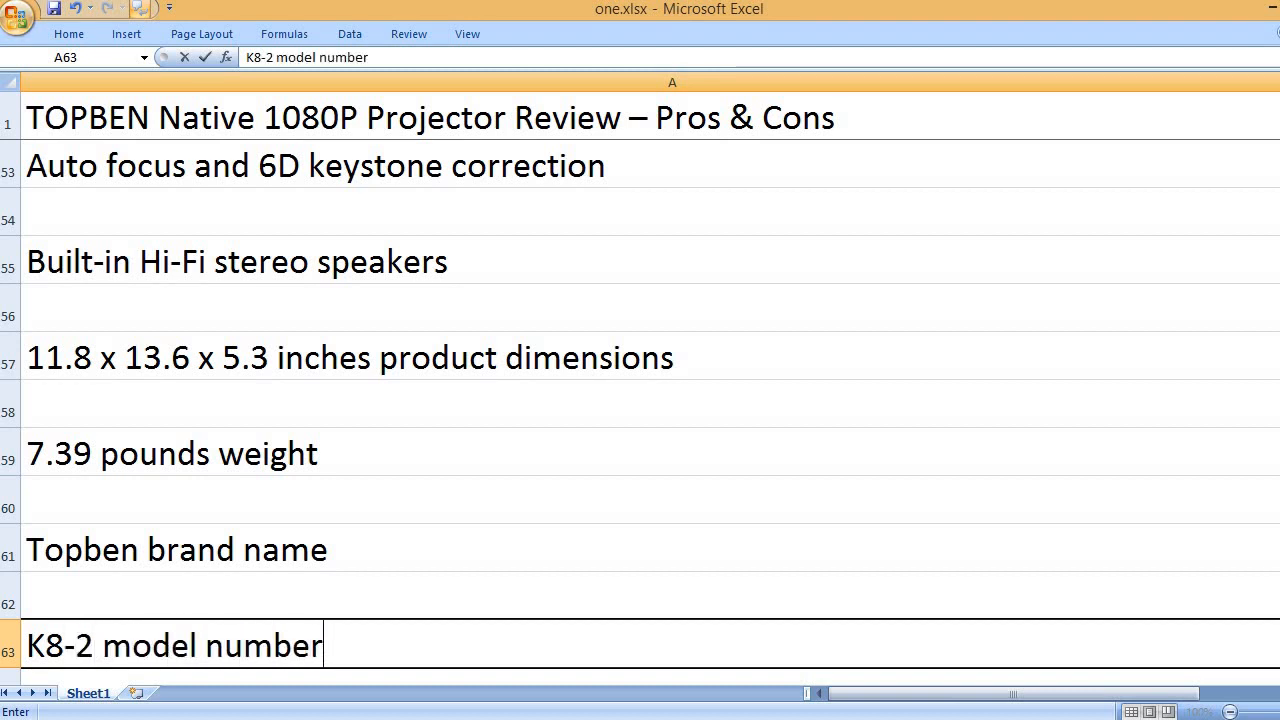
text(That's it)
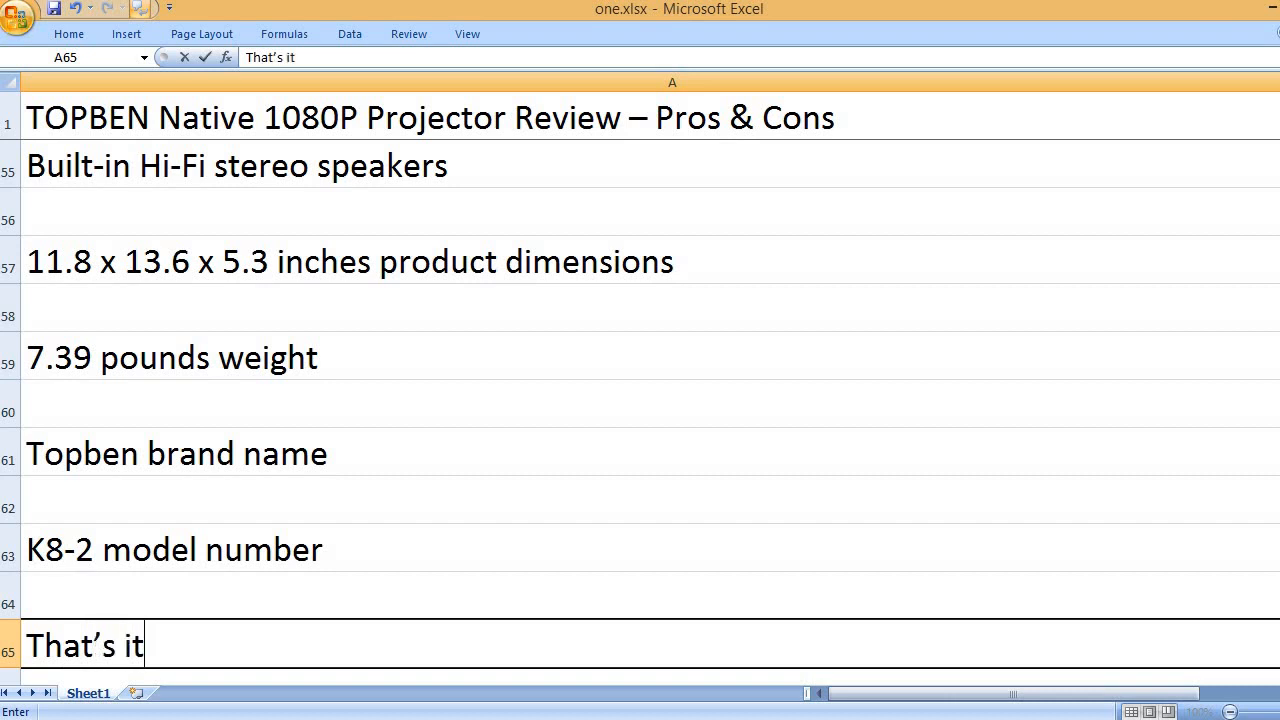
text(,)
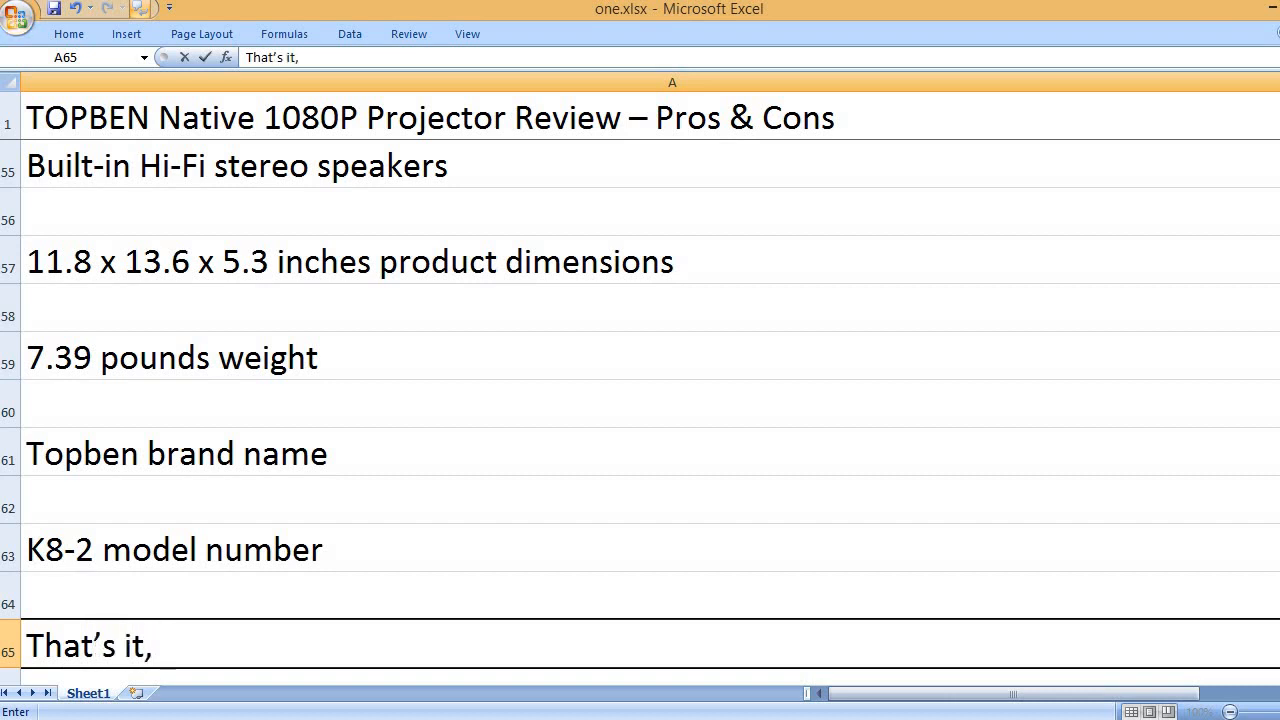
text(pl)
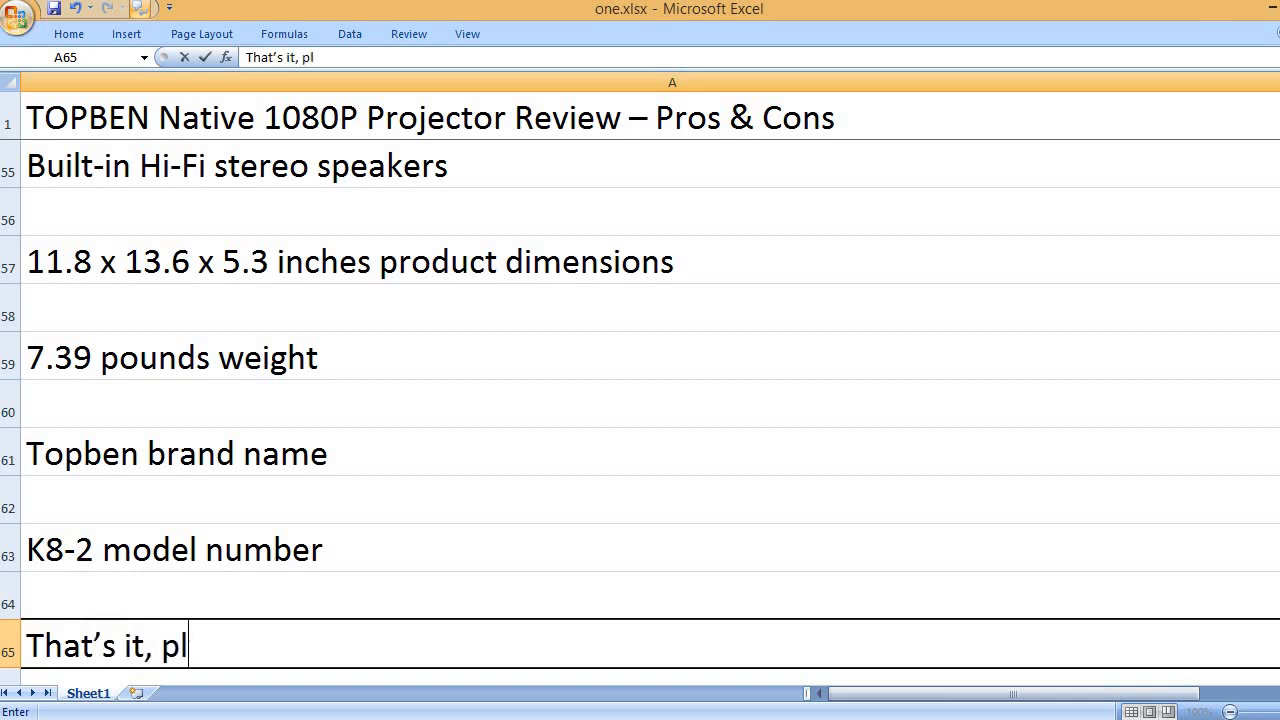
text(ease like, co)
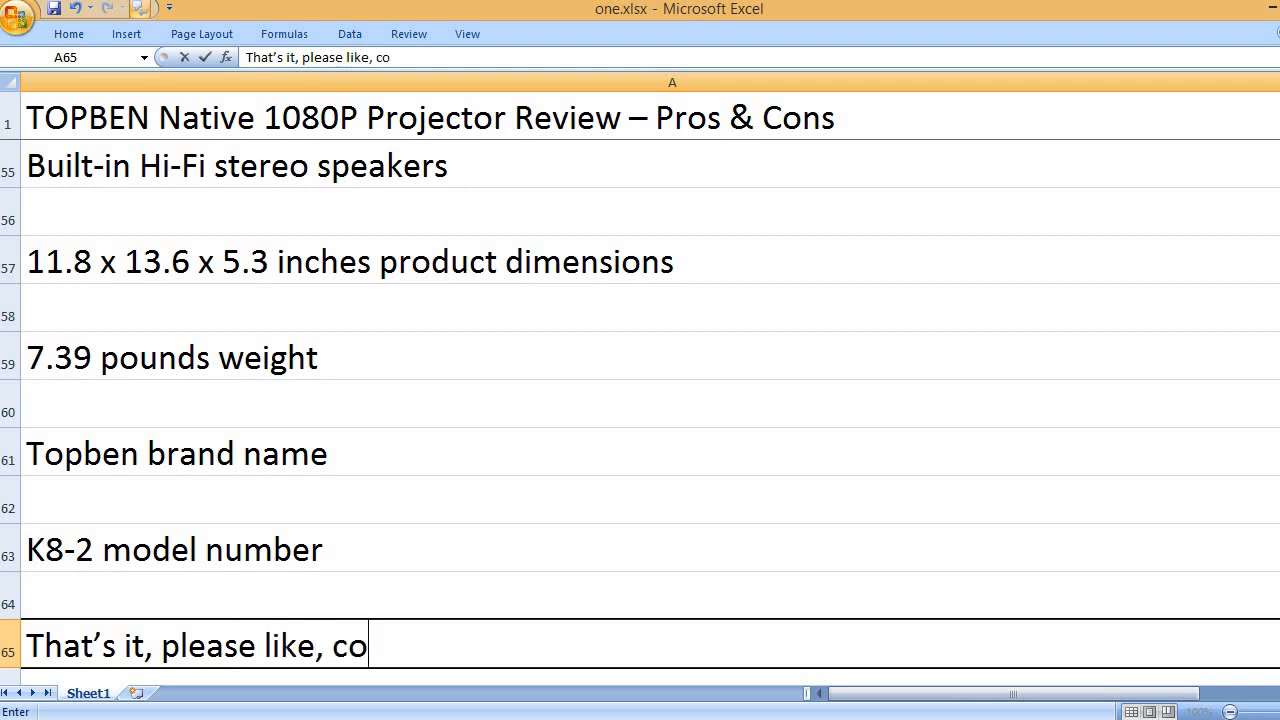
text(mment and sub)
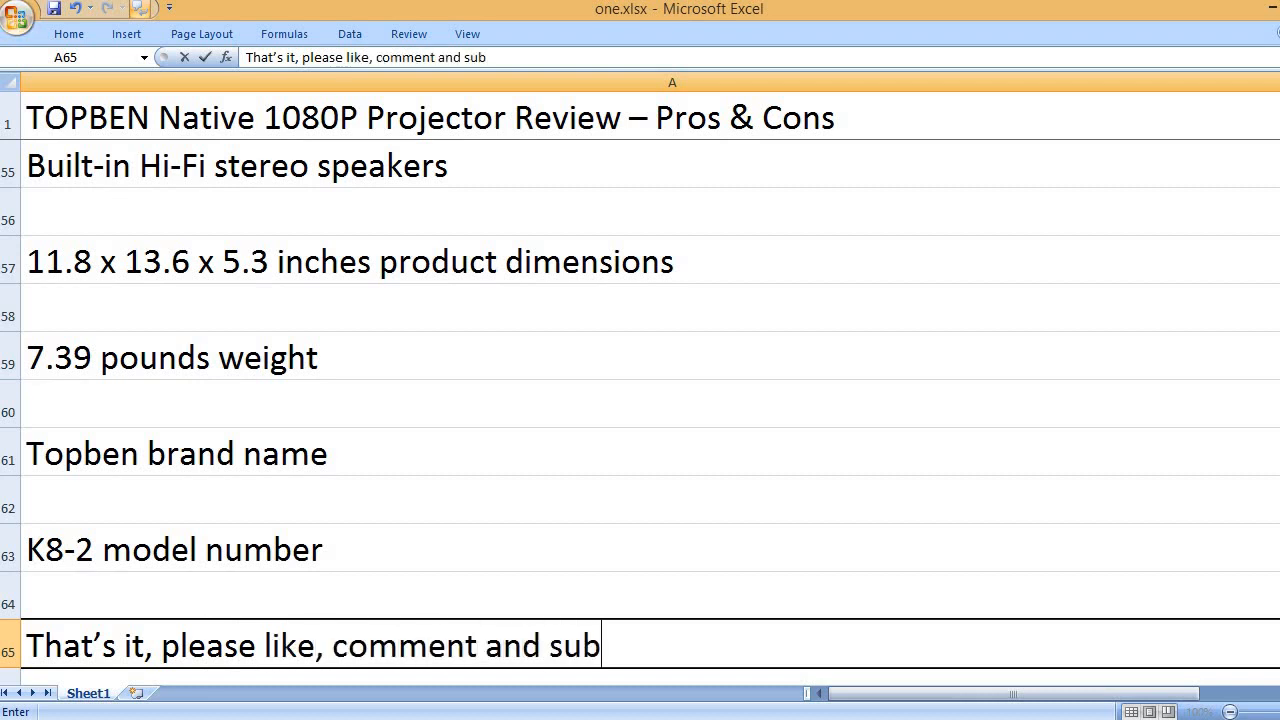
text(scri)
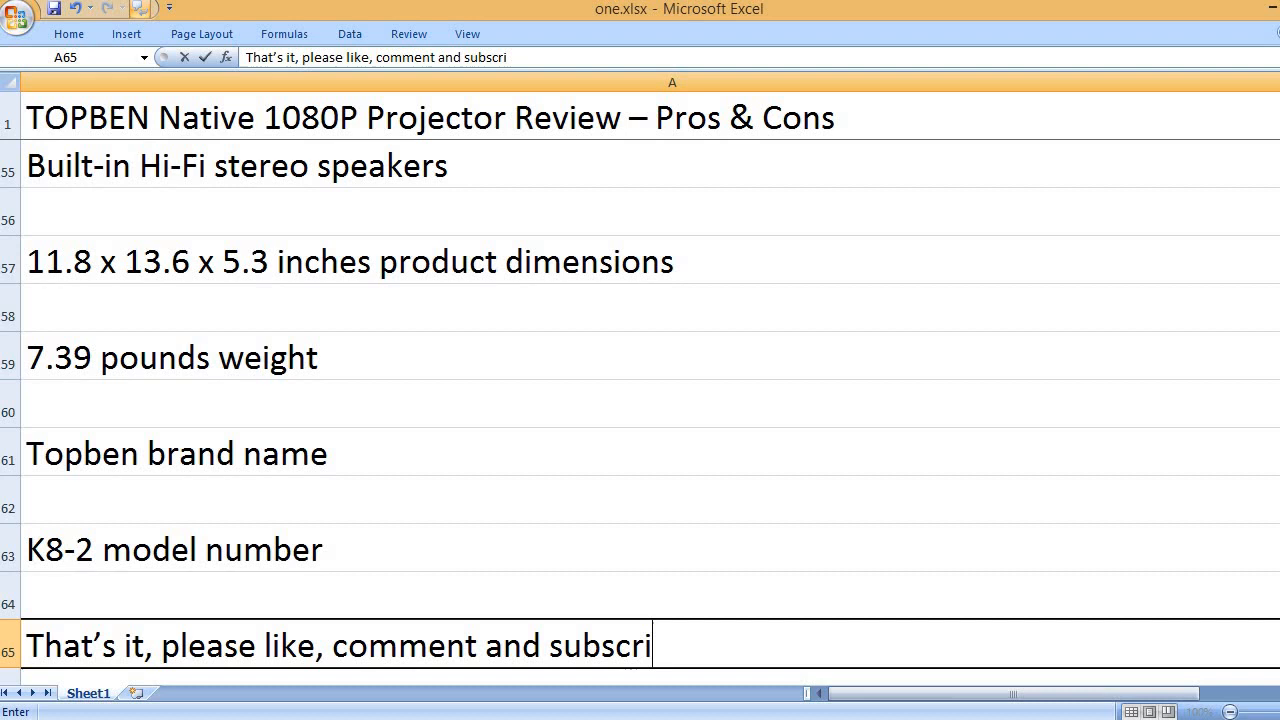
text(be to my ch)
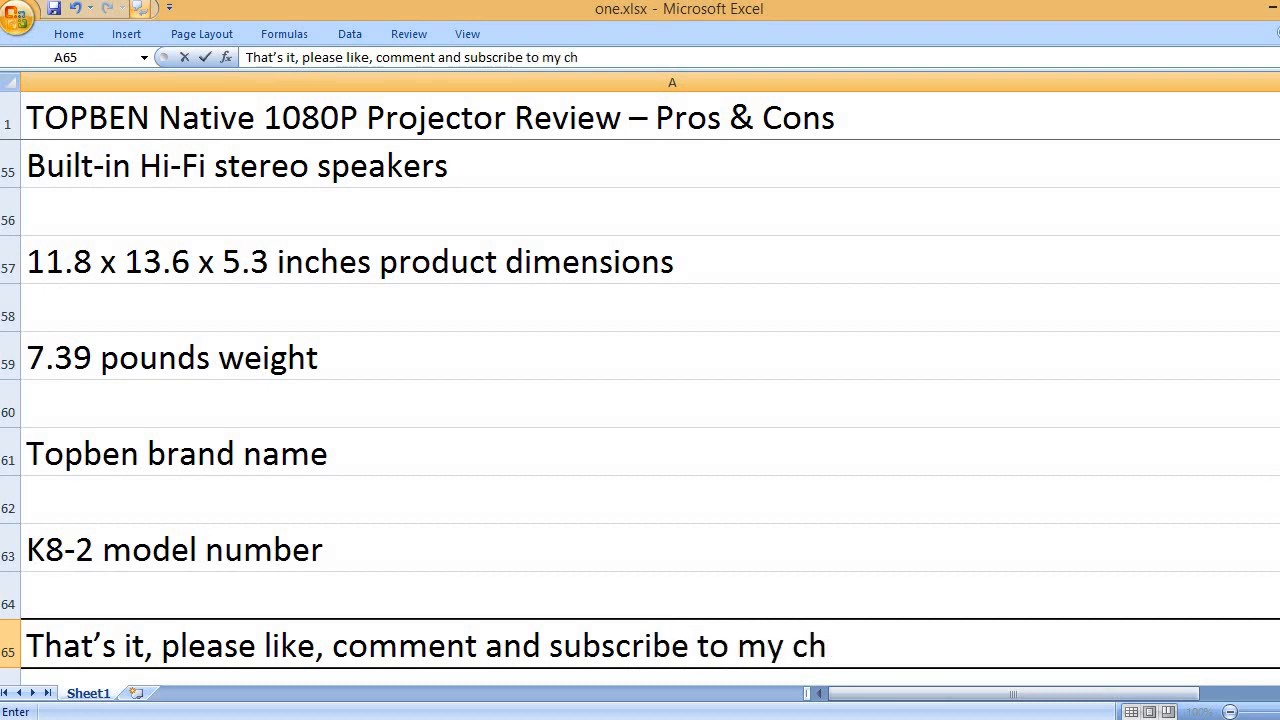
text(n)
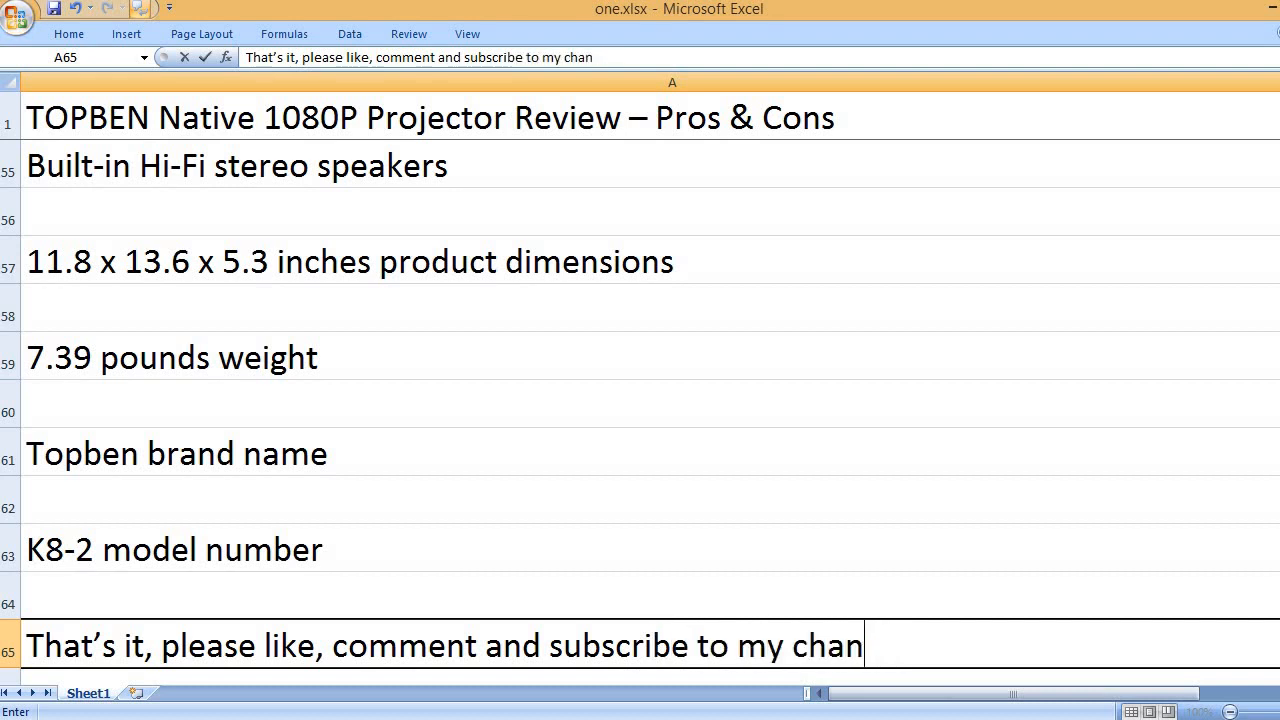